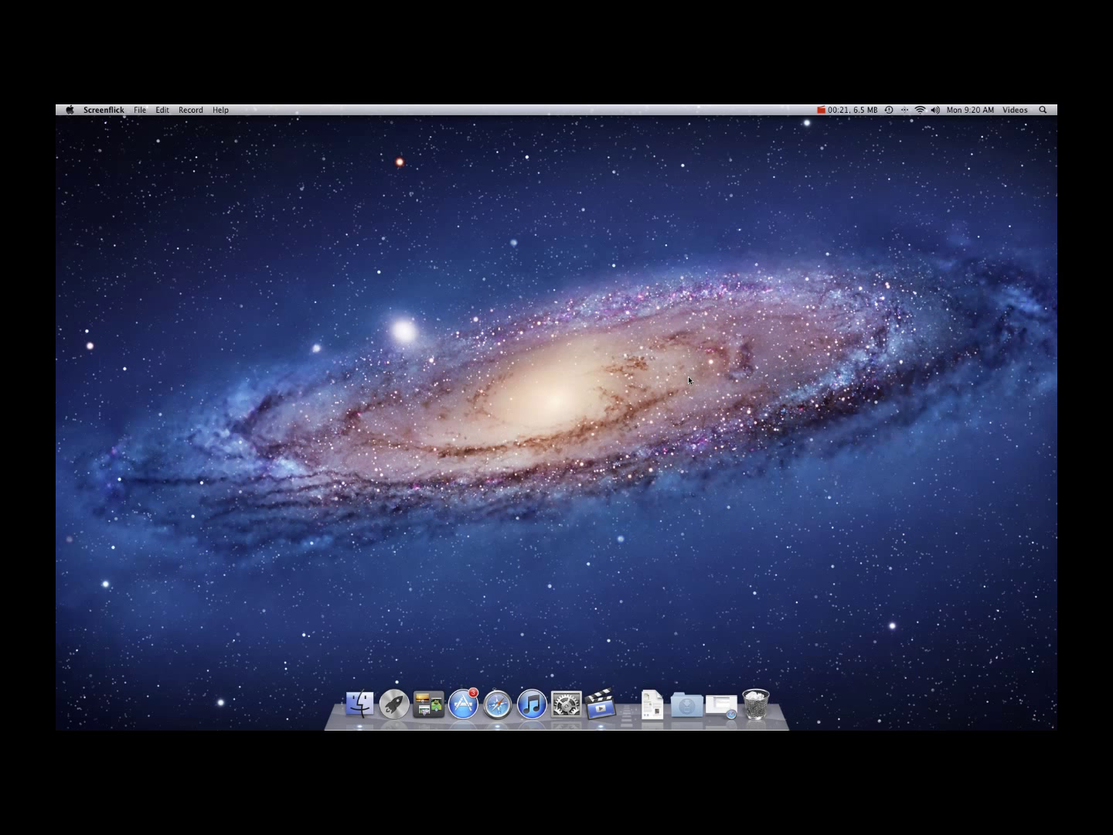
{"action": "mouse_move", "coordinate": [401, 596]}
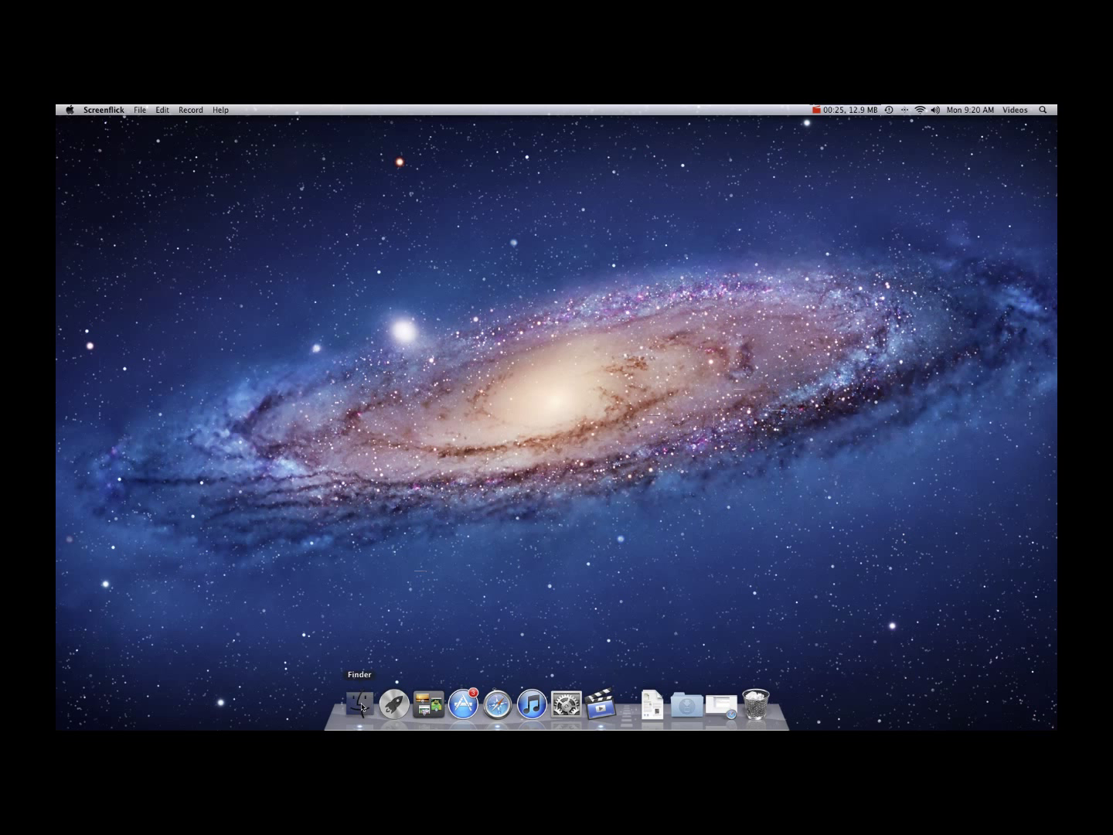
Search Finder for 'keychain' and launch Keychain Access from the results.
{"action": "left_click", "coordinate": [359, 703]}
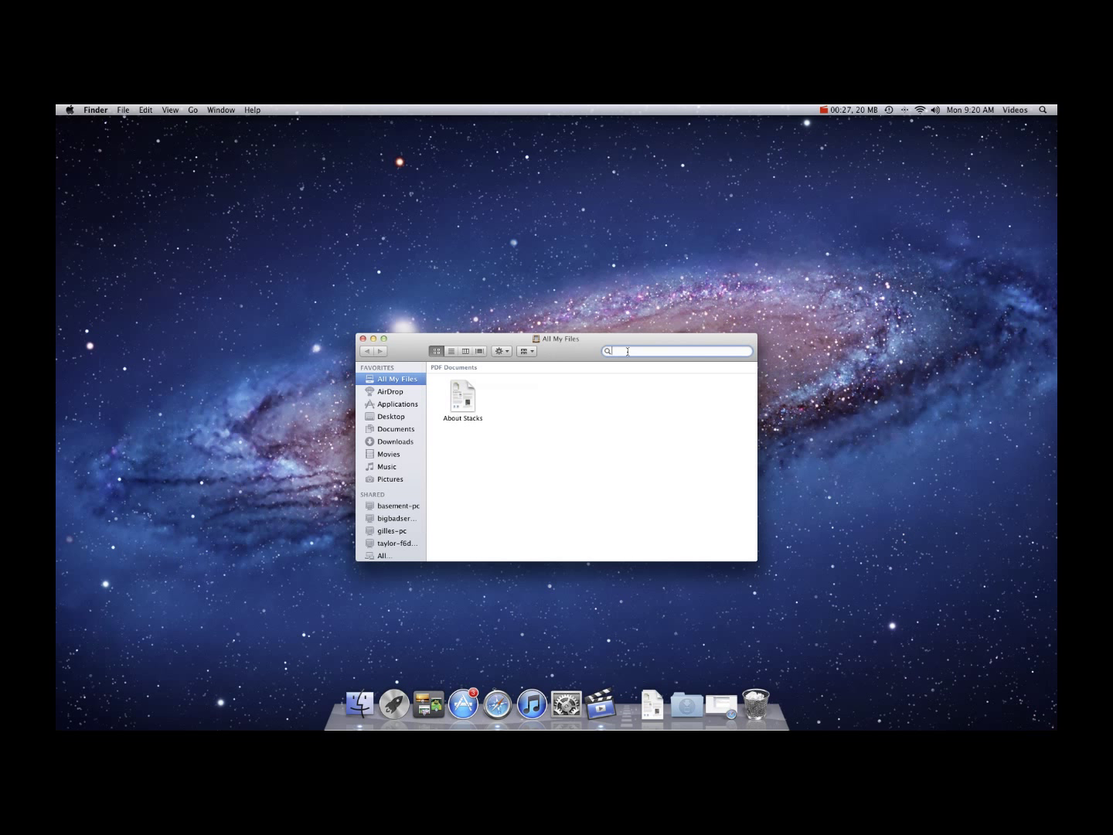
{"action": "type", "text": "keychain"}
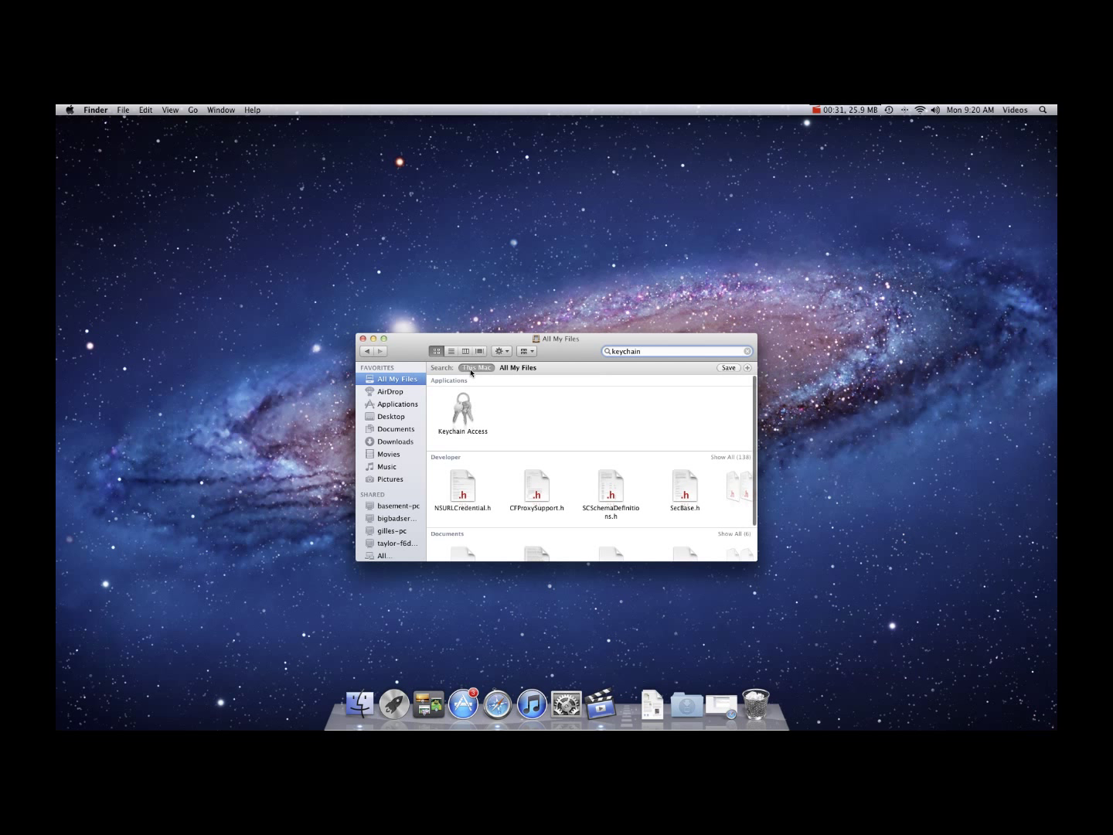
{"action": "left_click", "coordinate": [460, 408]}
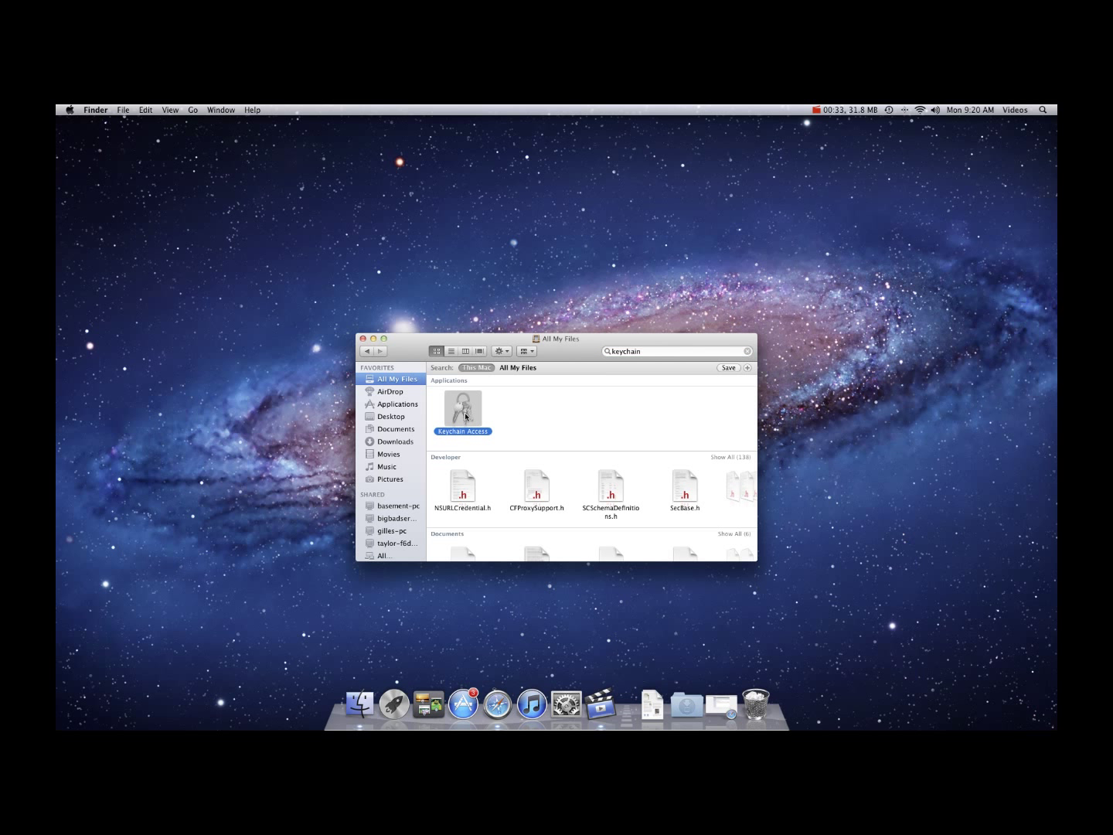
{"action": "double_click", "coordinate": [461, 408]}
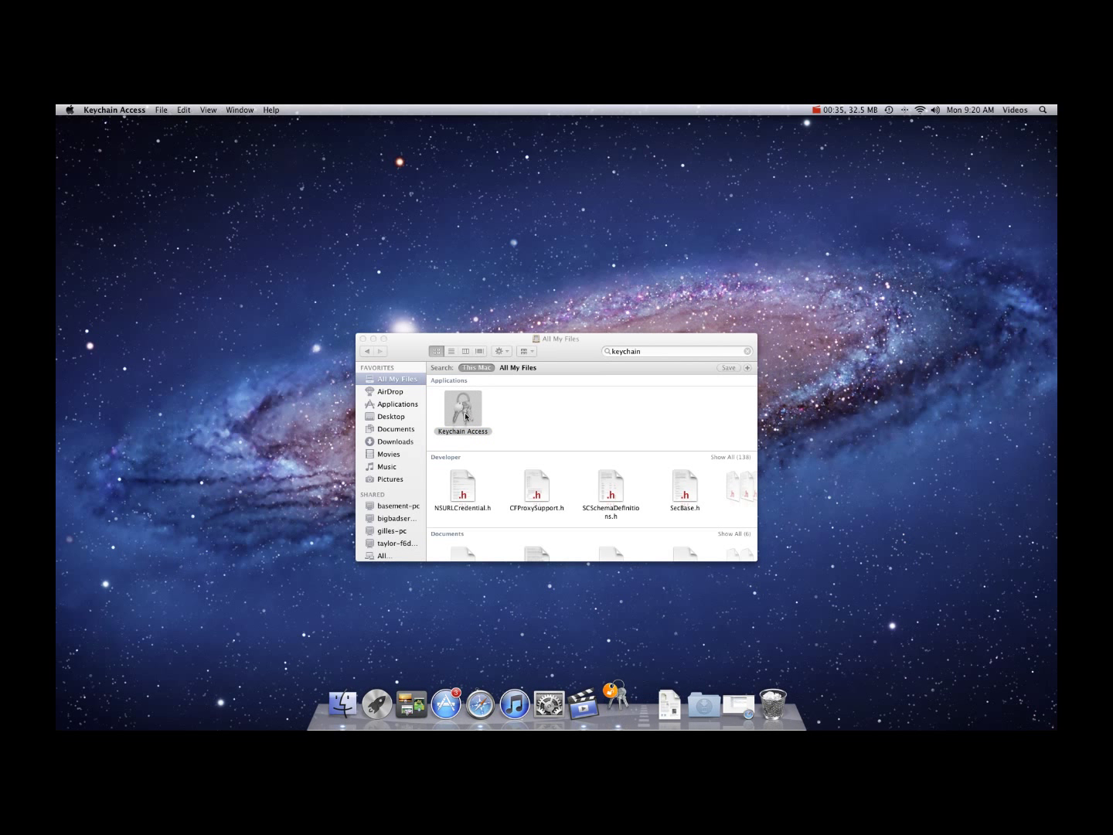
Start Certificate Assistant's Request a Certificate From a Certificate Authority.
{"action": "double_click", "coordinate": [461, 411]}
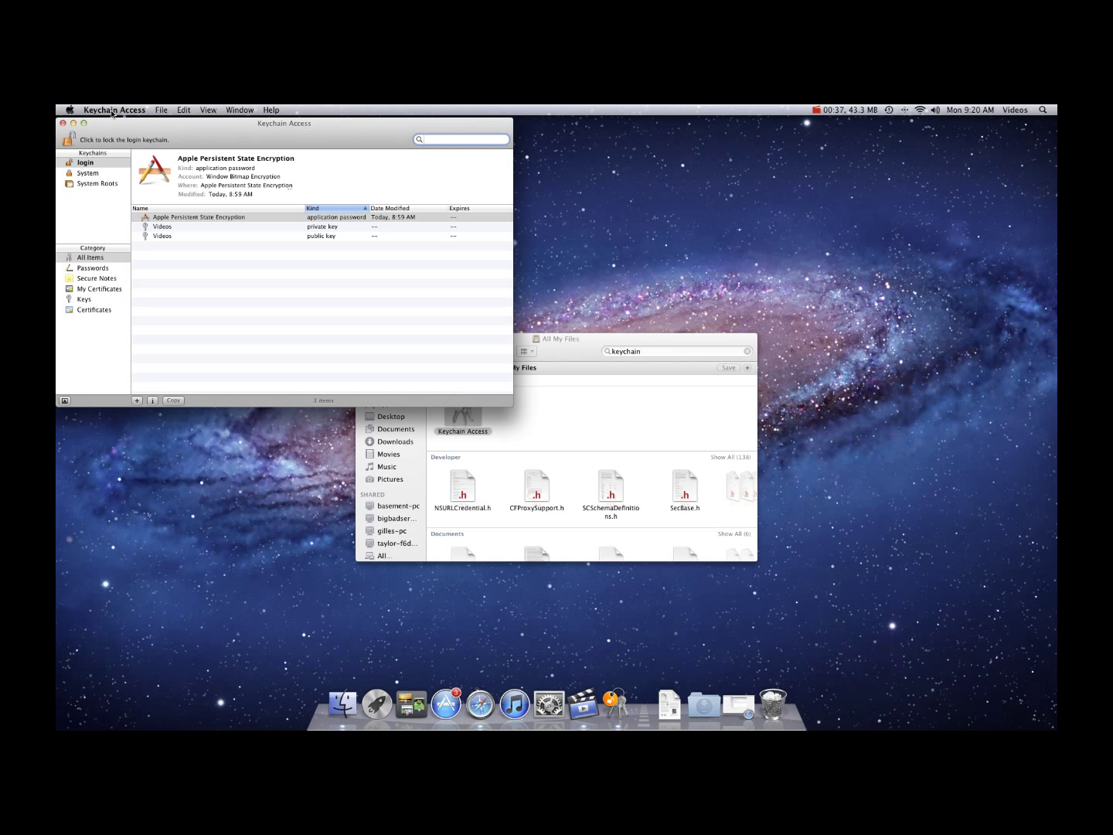
{"action": "left_click", "coordinate": [114, 109]}
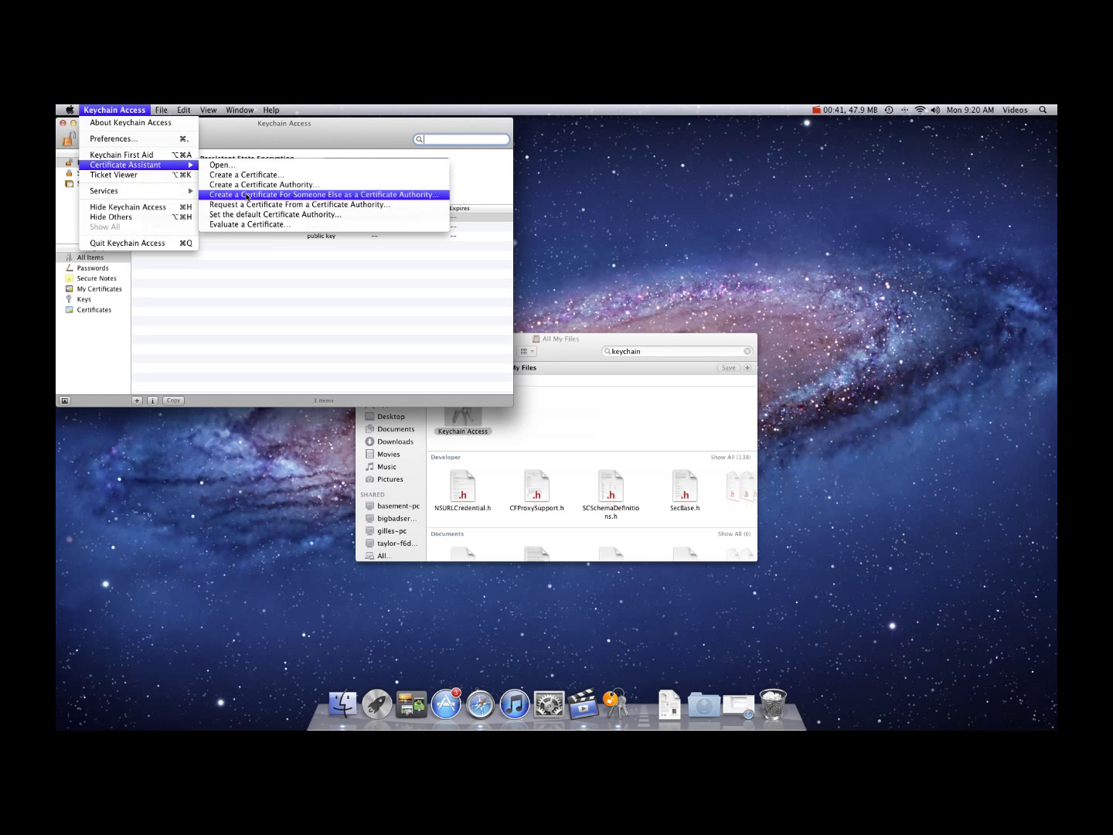
{"action": "mouse_move", "coordinate": [297, 204]}
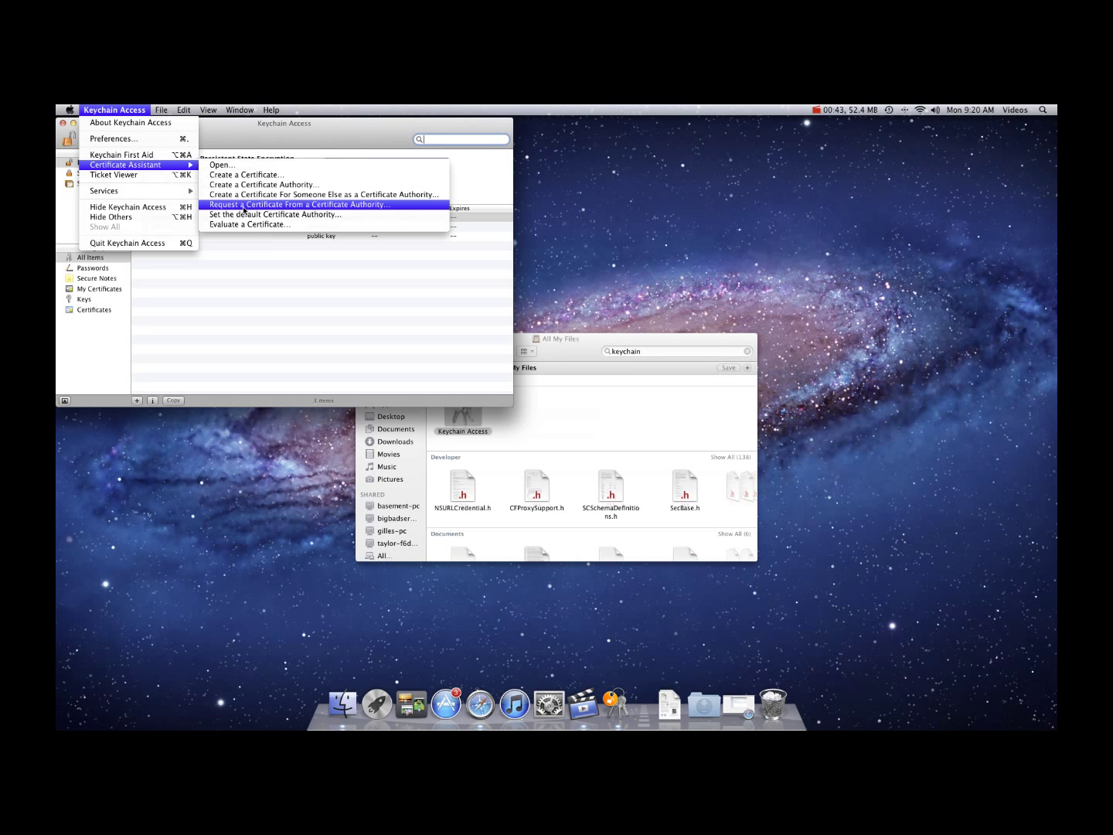
{"action": "left_click", "coordinate": [297, 204]}
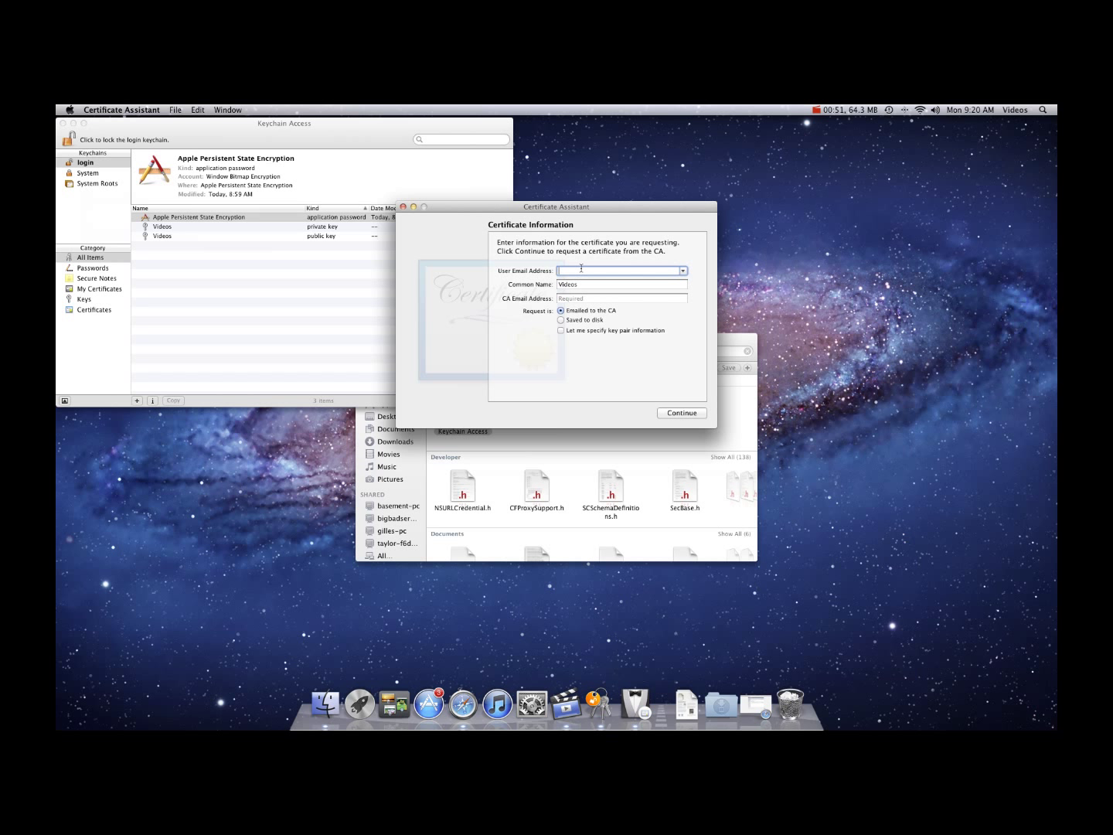
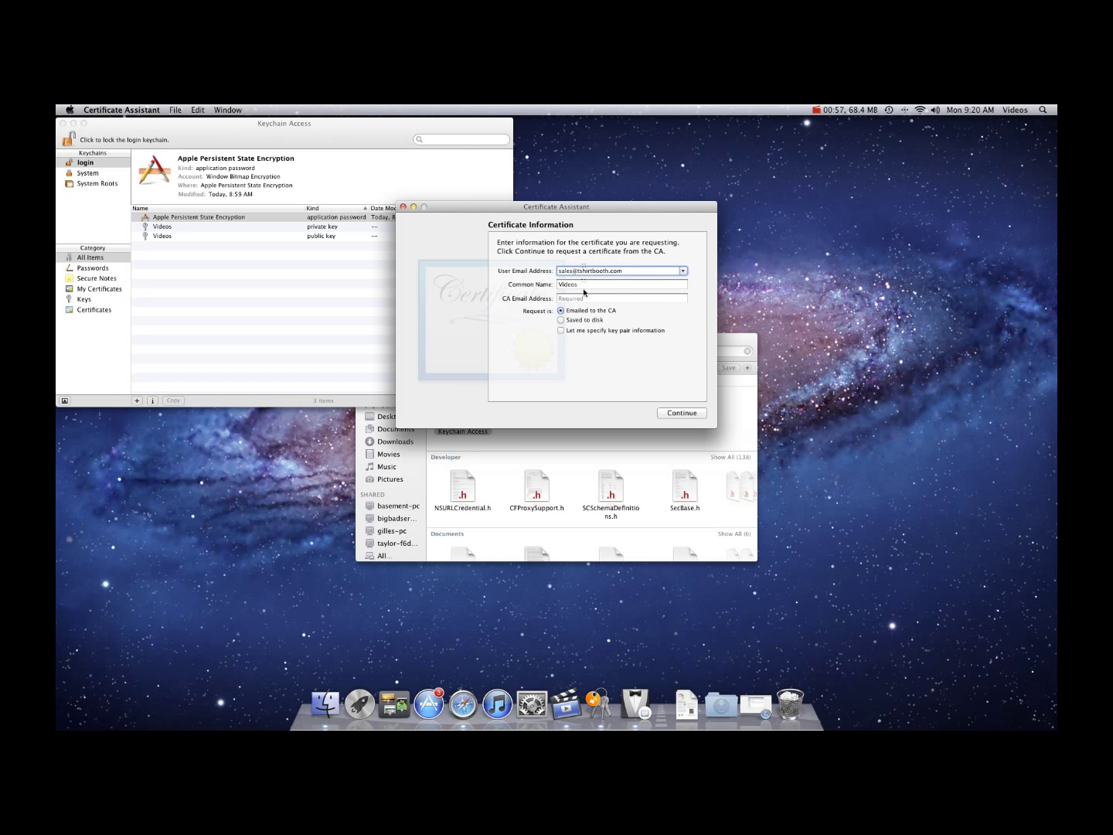
Enter the sales@ email, choose Saved to disk and save the signing request to the Desktop.
{"action": "left_click", "coordinate": [561, 320]}
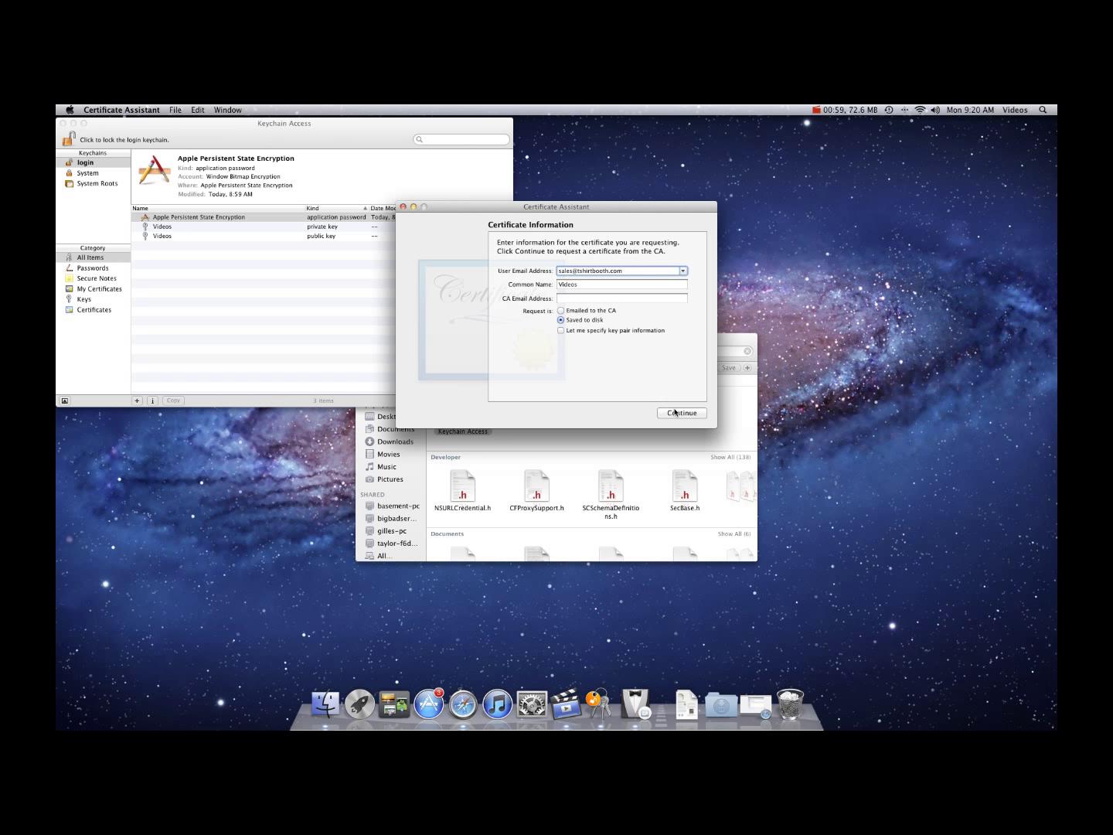
{"action": "left_click", "coordinate": [682, 411]}
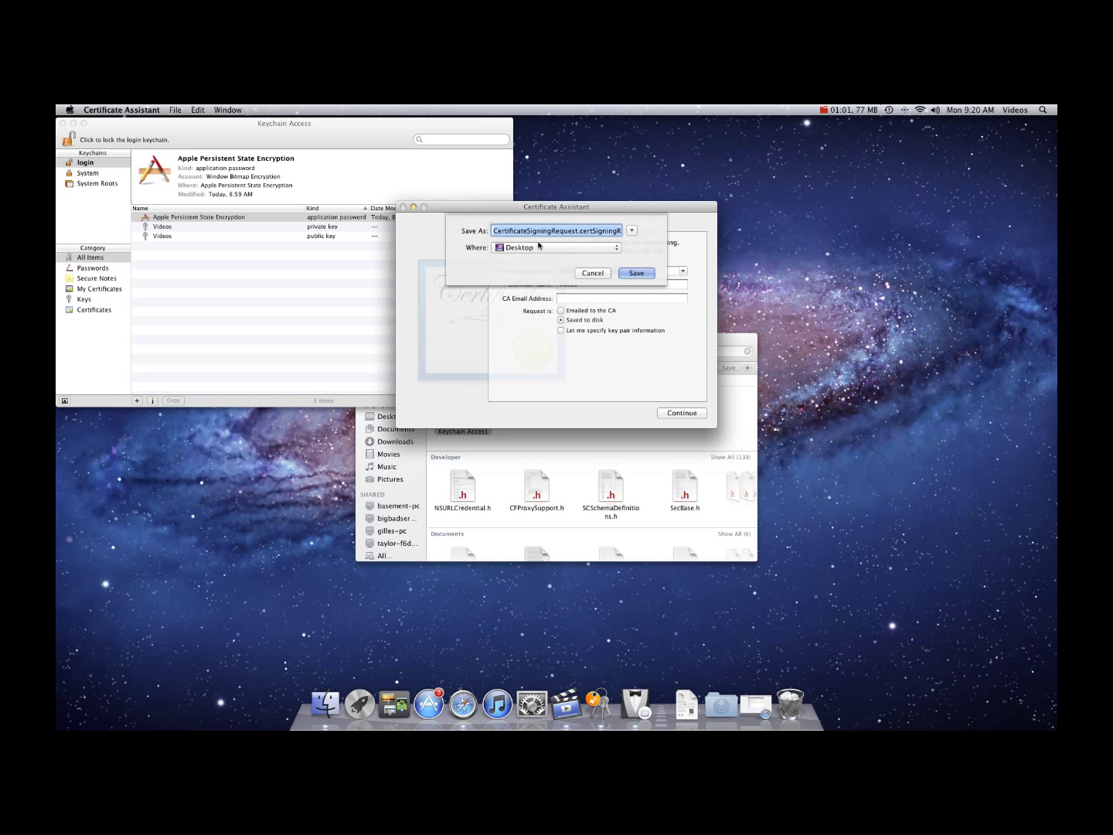
{"action": "left_click", "coordinate": [635, 272]}
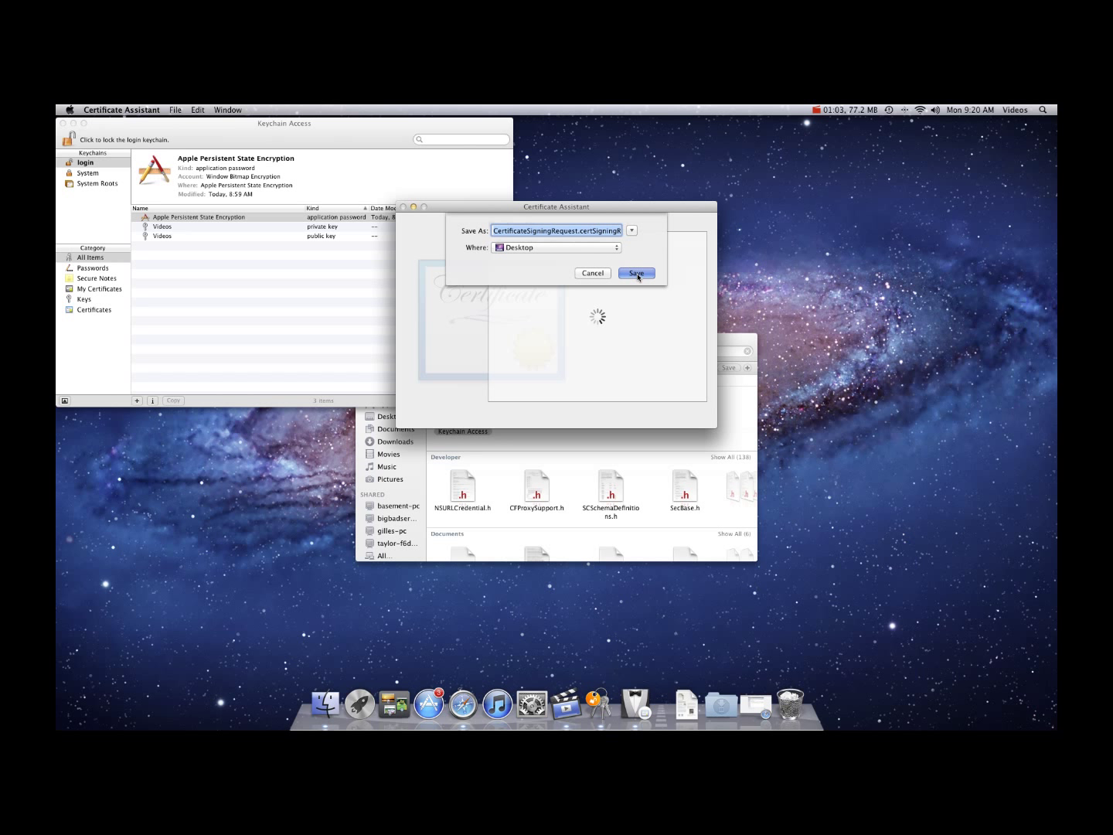
{"action": "left_click", "coordinate": [637, 272]}
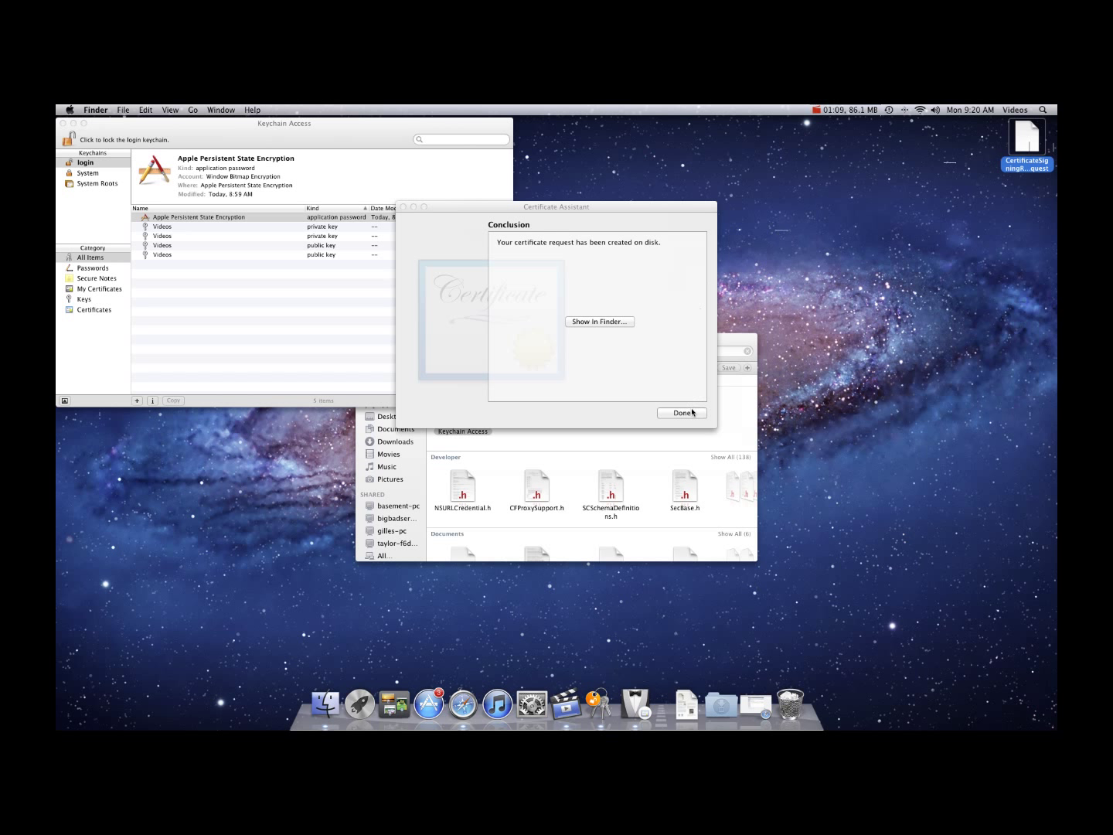
Finish the Certificate Assistant and quit Keychain Access from its Dock icon.
{"action": "left_click", "coordinate": [682, 413]}
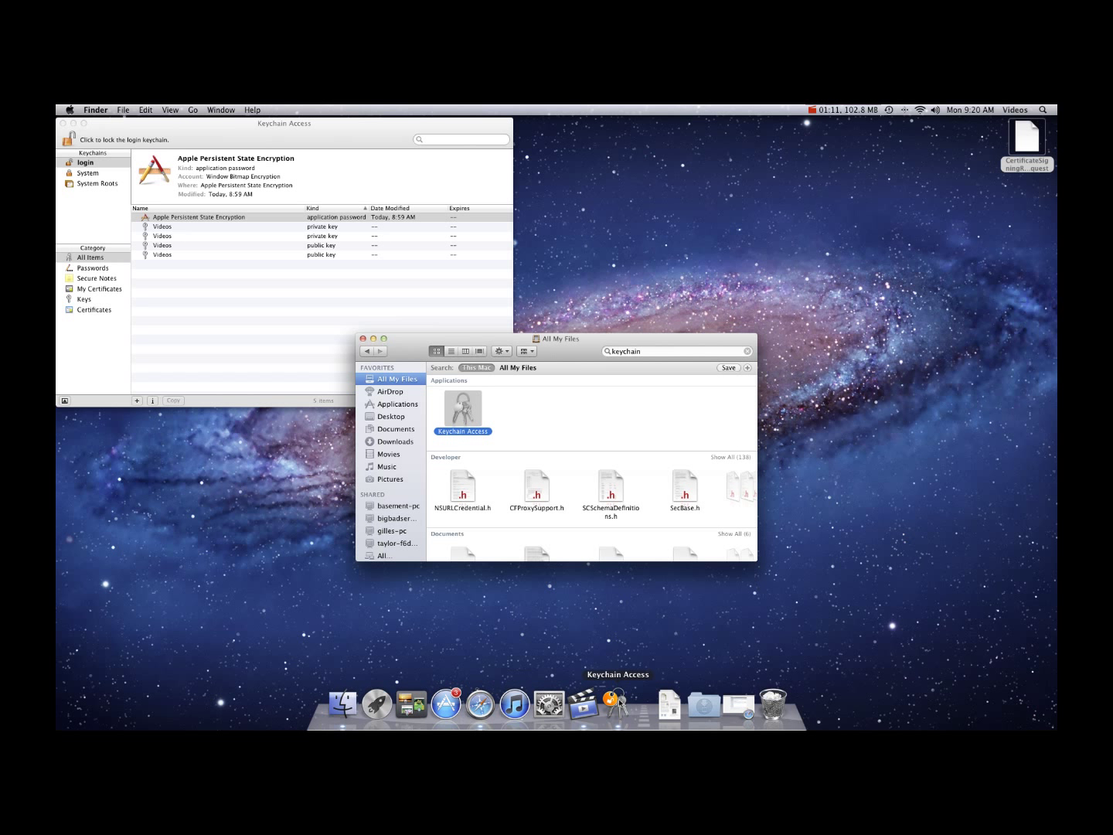
{"action": "right_click", "coordinate": [615, 705]}
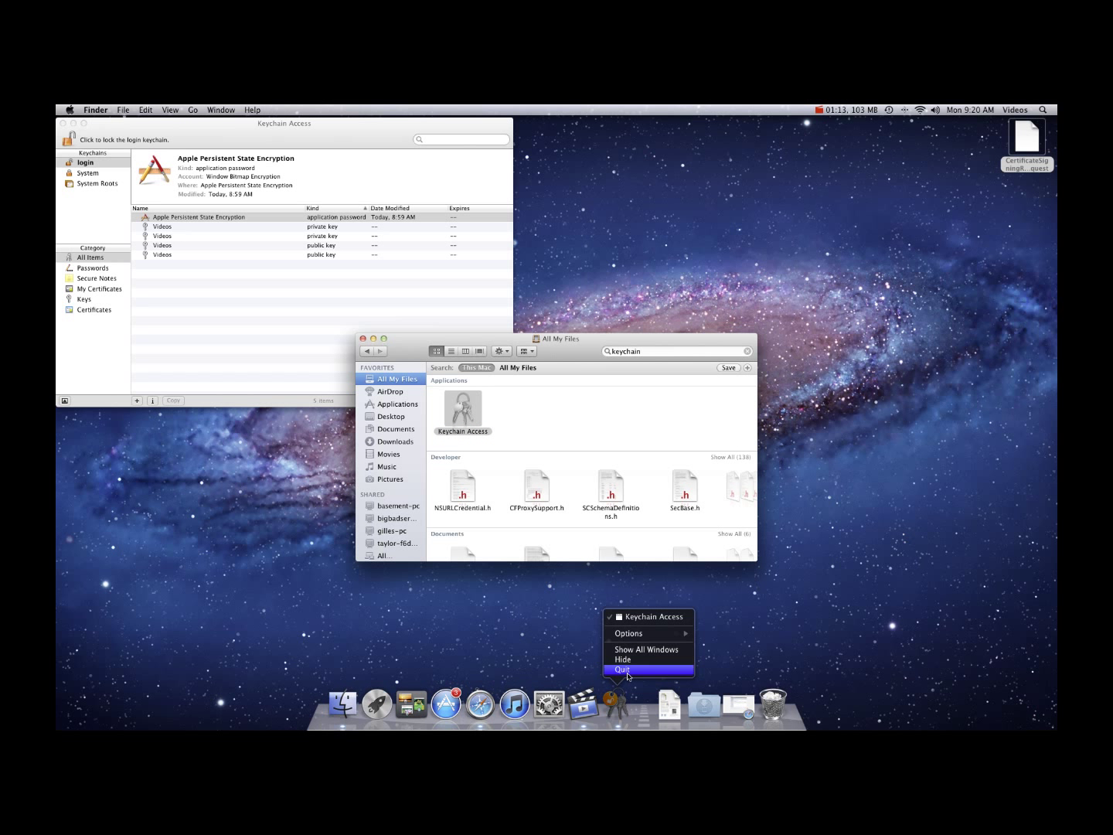
{"action": "left_click", "coordinate": [622, 669]}
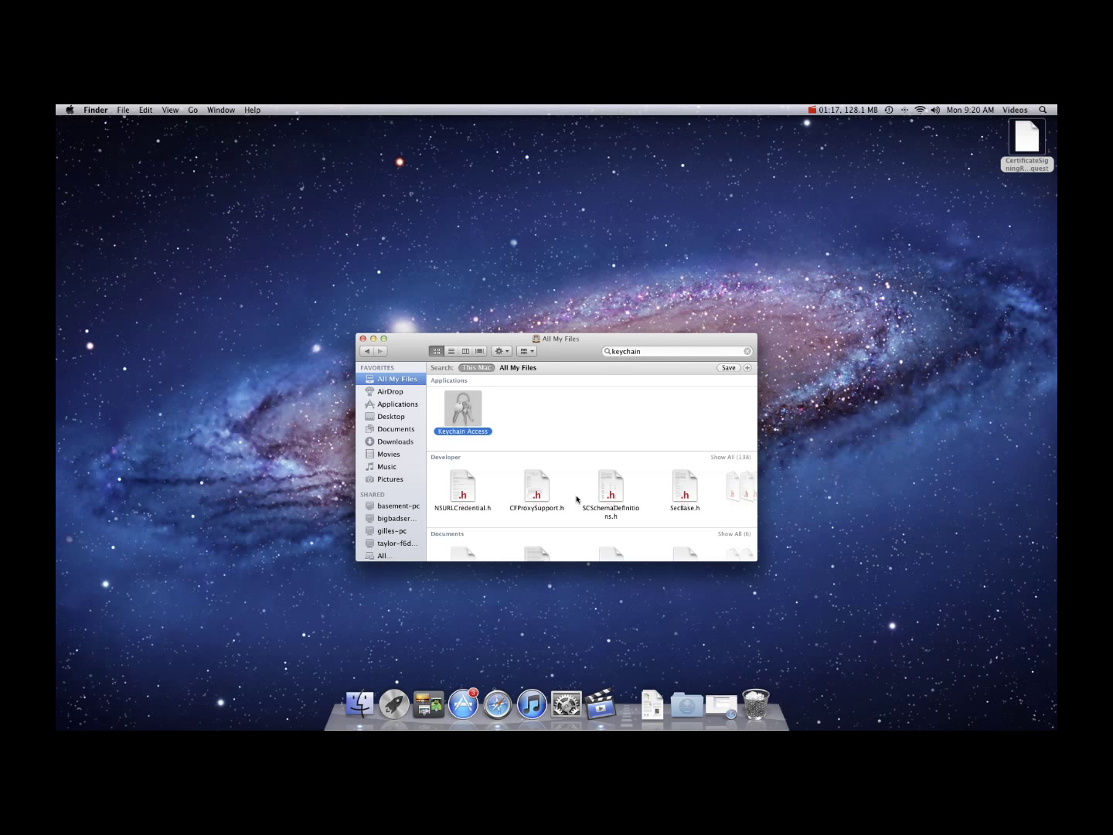
{"action": "mouse_move", "coordinate": [721, 705]}
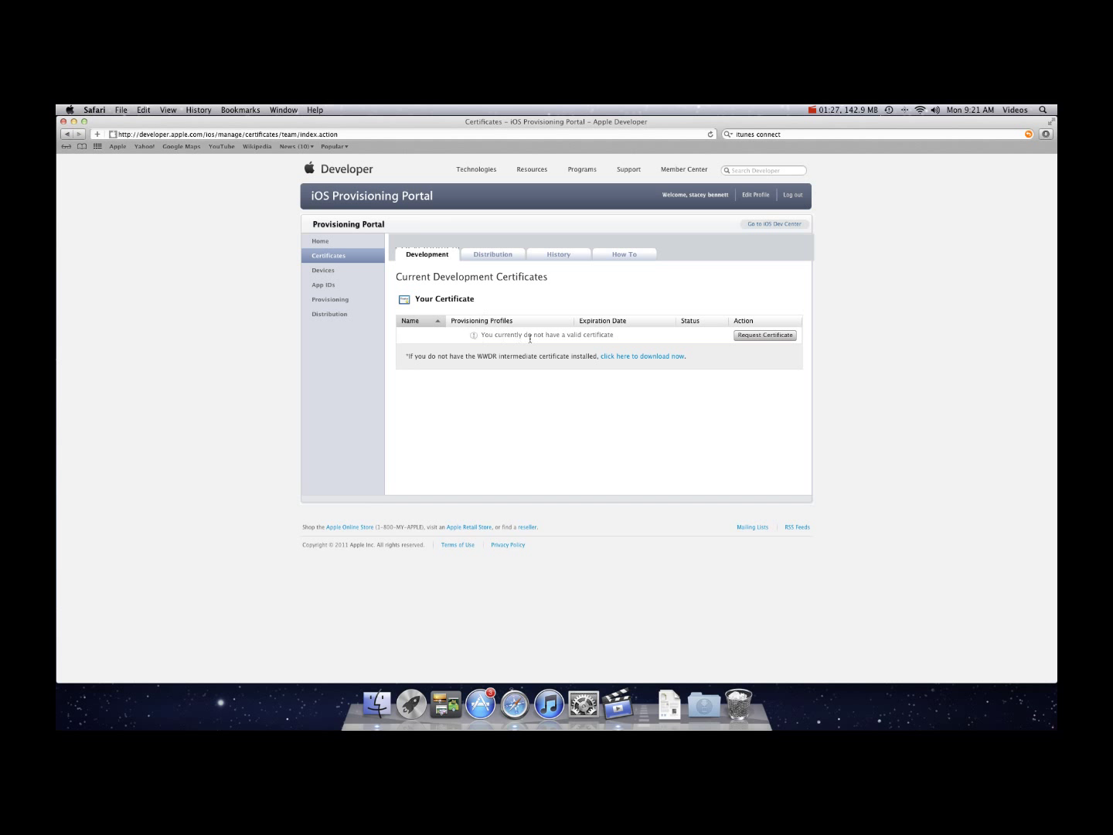
Check the Distribution and Development tabs show no certificates, then request a development certificate.
{"action": "left_click", "coordinate": [491, 253]}
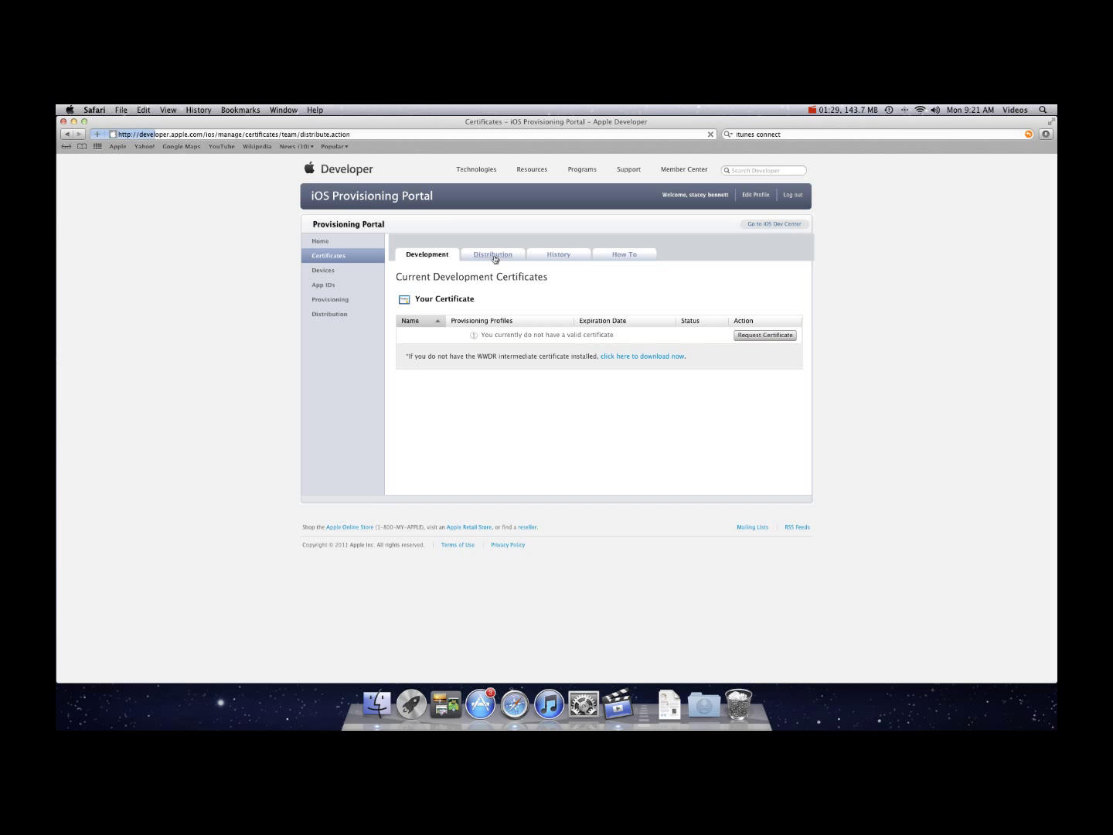
{"action": "left_click", "coordinate": [492, 253]}
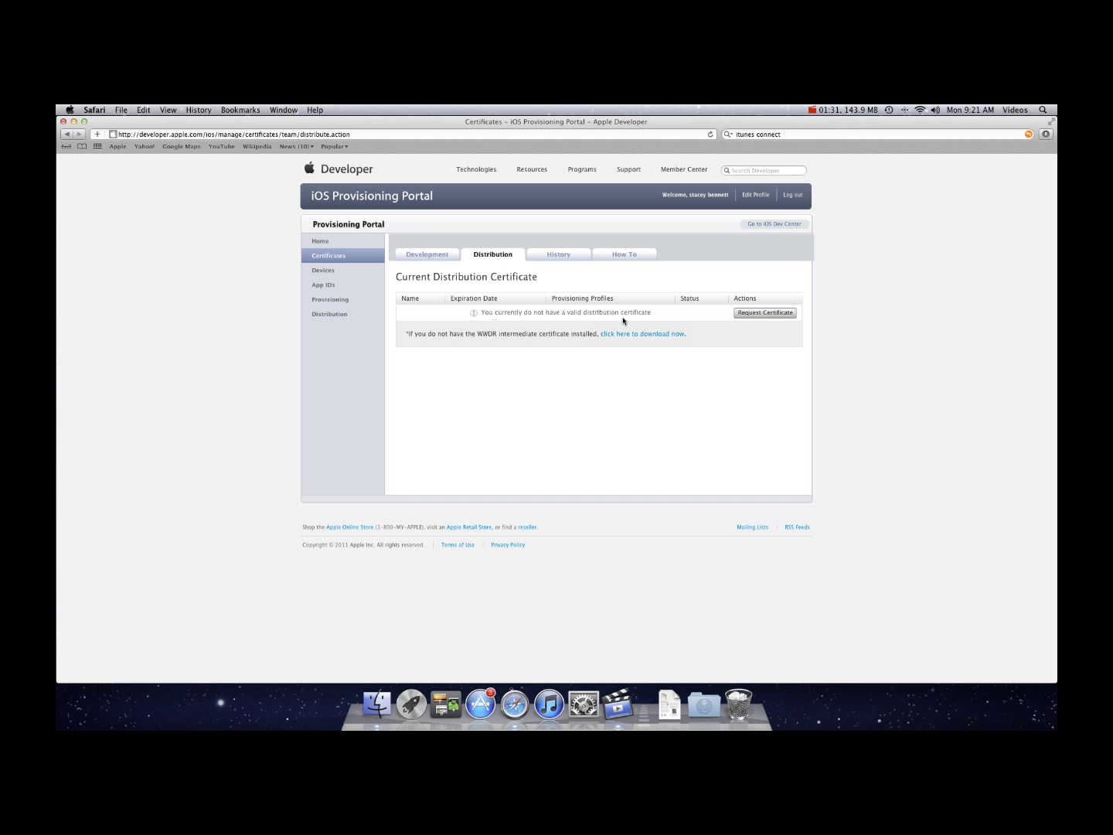
{"action": "left_click", "coordinate": [427, 254]}
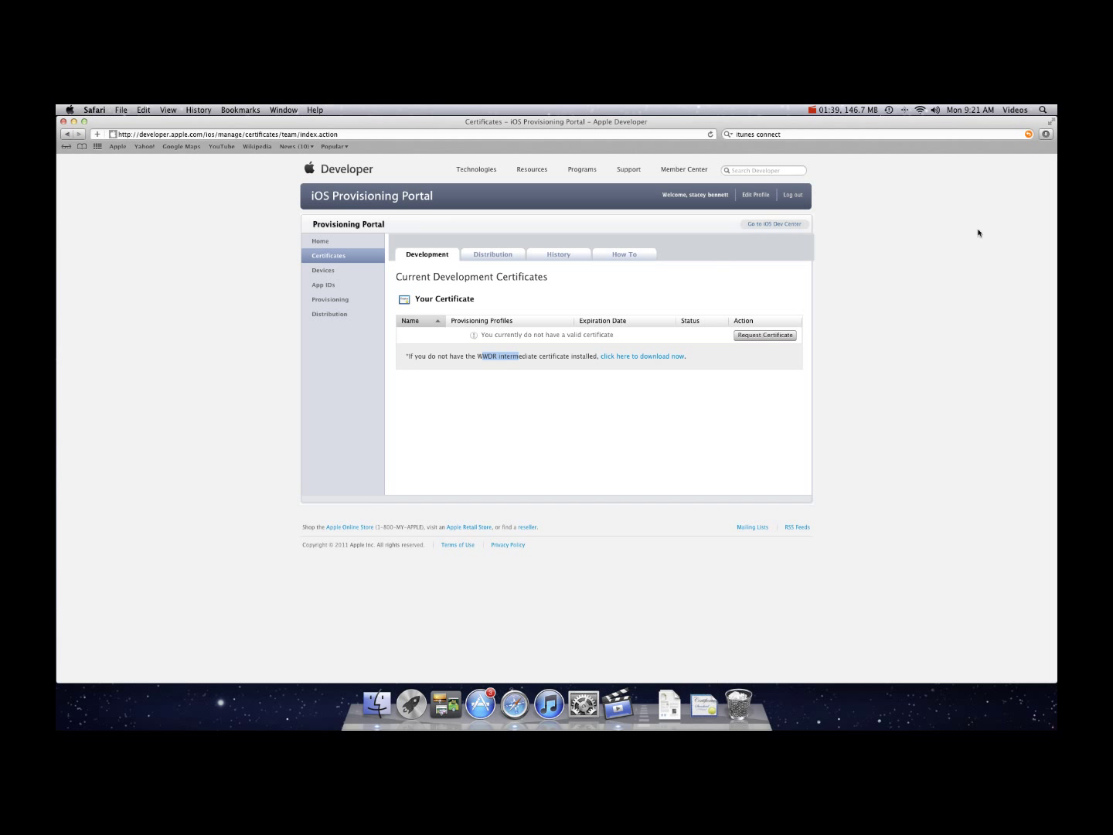
{"action": "left_click", "coordinate": [764, 334]}
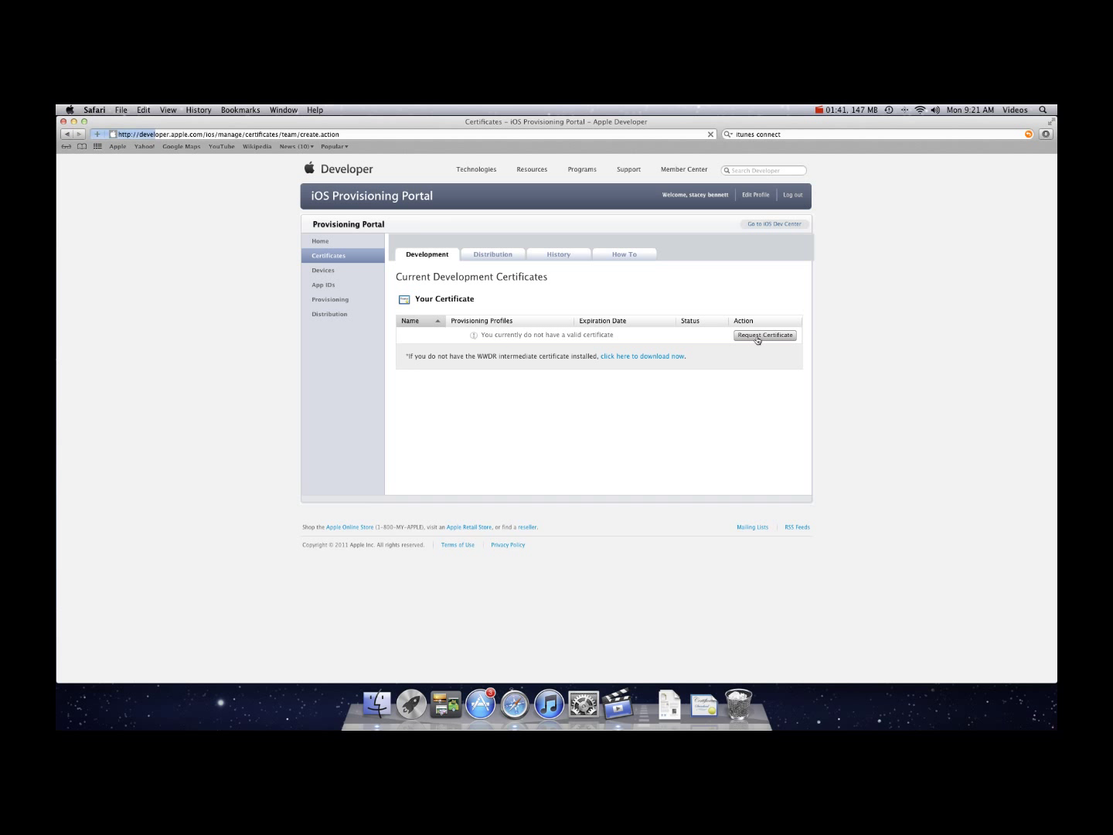
Upload the CertificateSigningRequest file from the Desktop and submit it for a development certificate.
{"action": "left_click", "coordinate": [764, 334]}
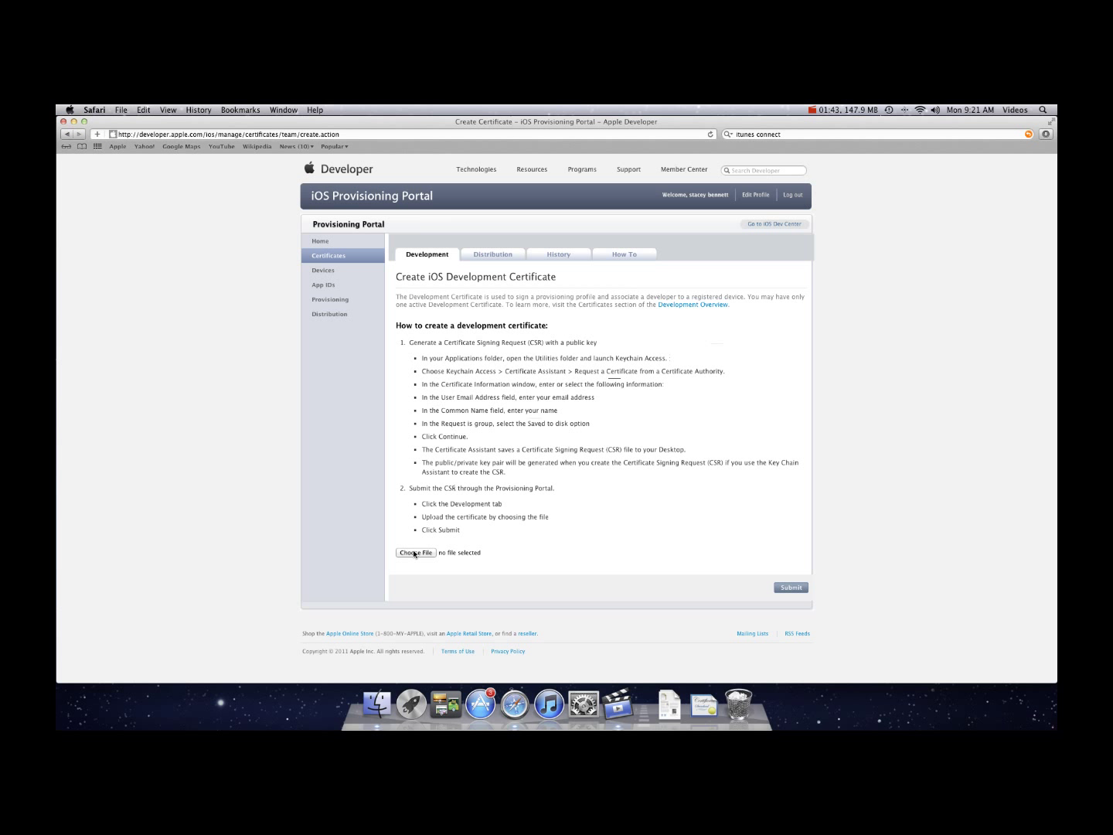
{"action": "left_click", "coordinate": [416, 552]}
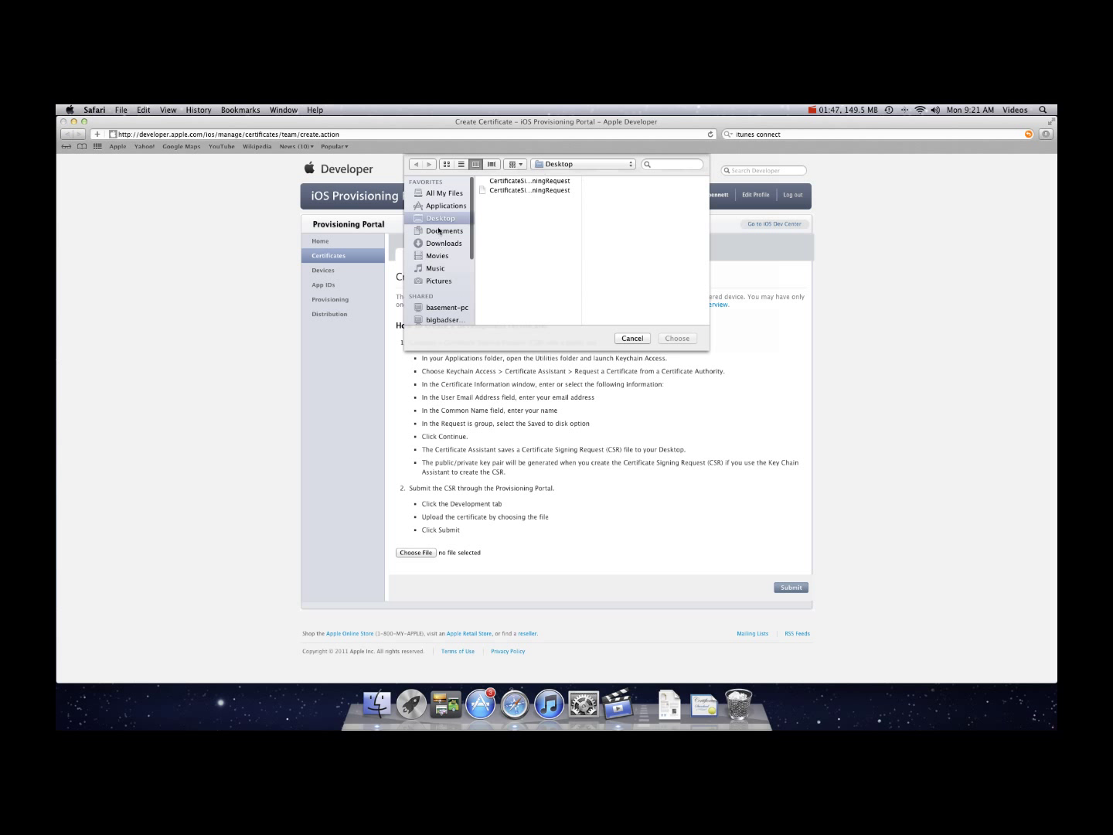
{"action": "left_click", "coordinate": [528, 191]}
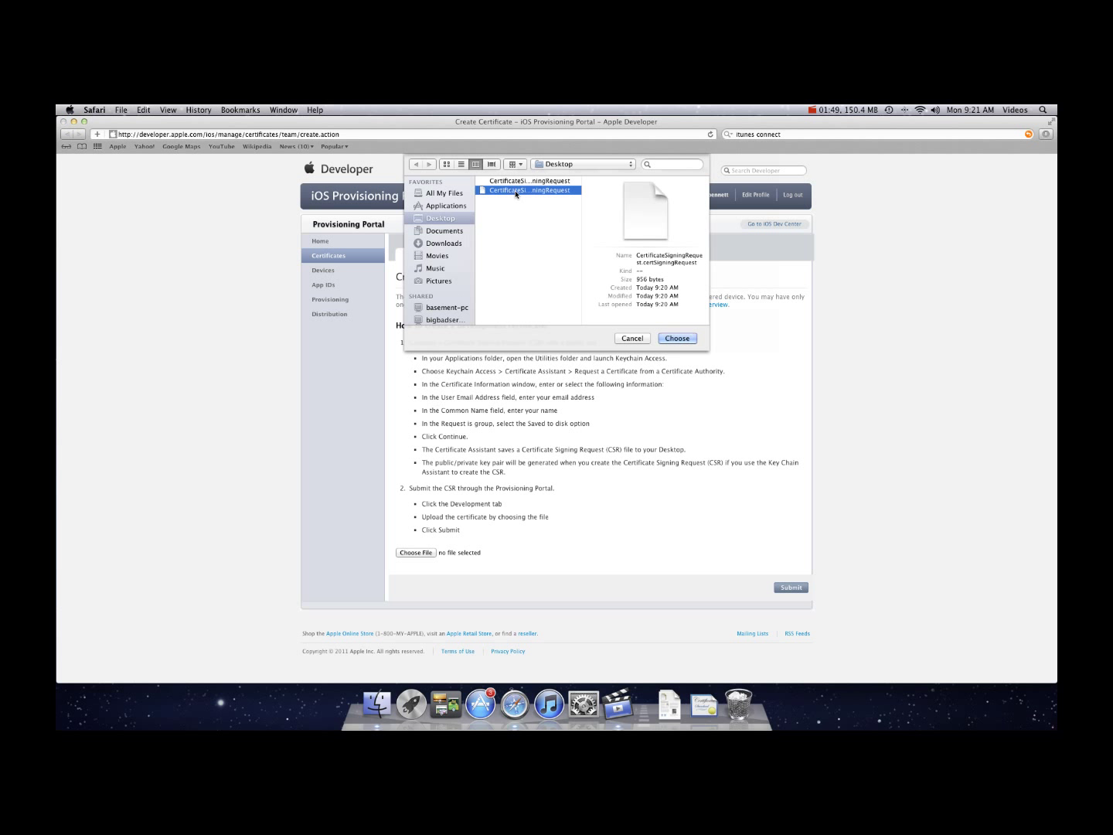
{"action": "left_click", "coordinate": [676, 337]}
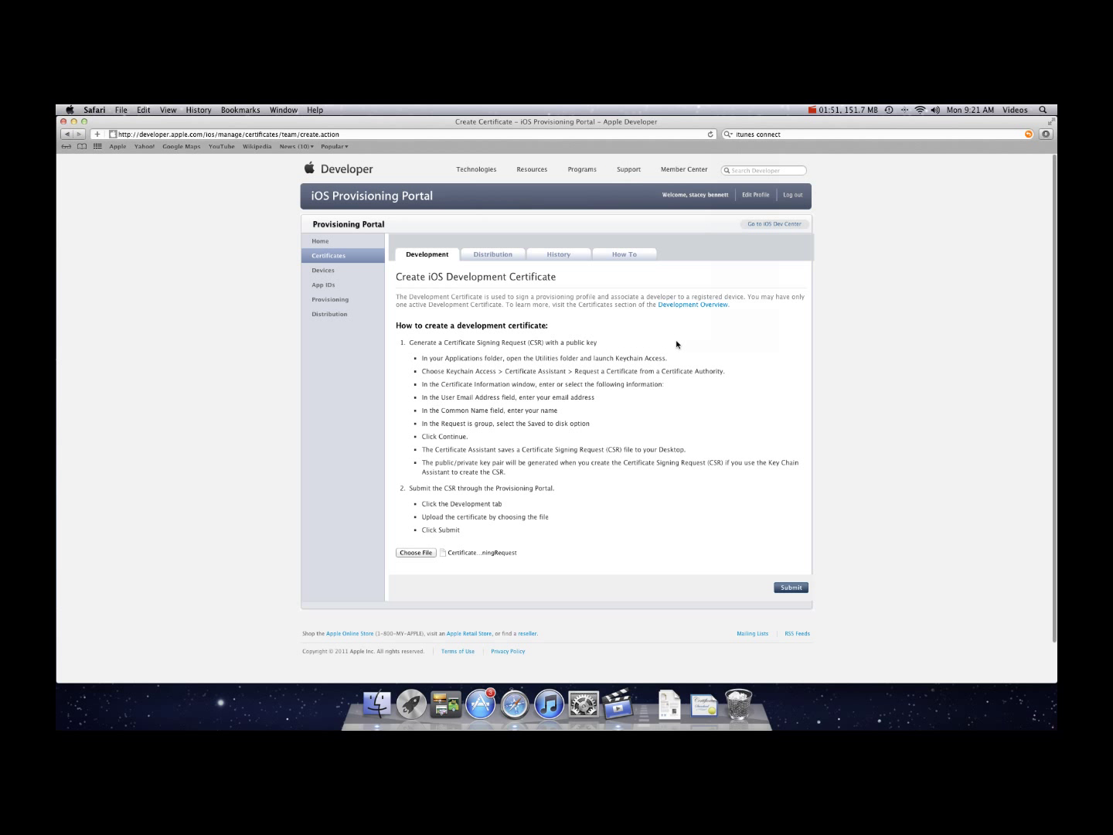
{"action": "left_click", "coordinate": [789, 586]}
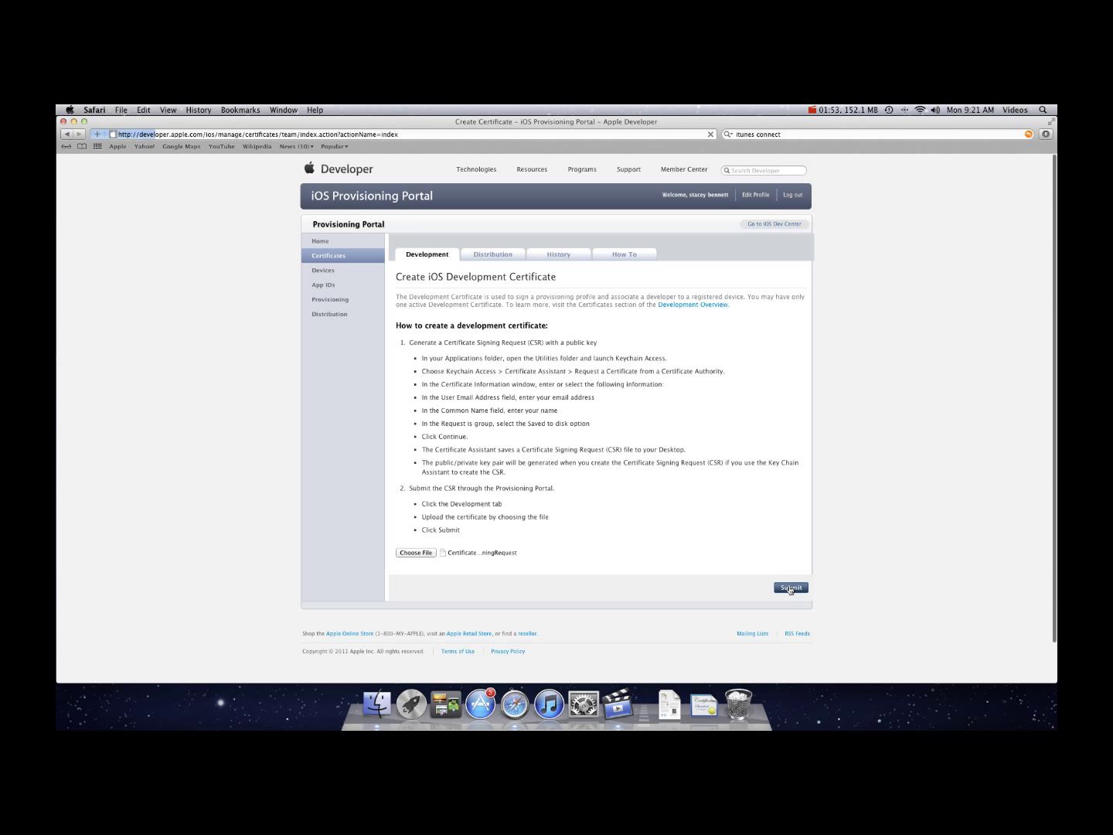
{"action": "left_click", "coordinate": [790, 588]}
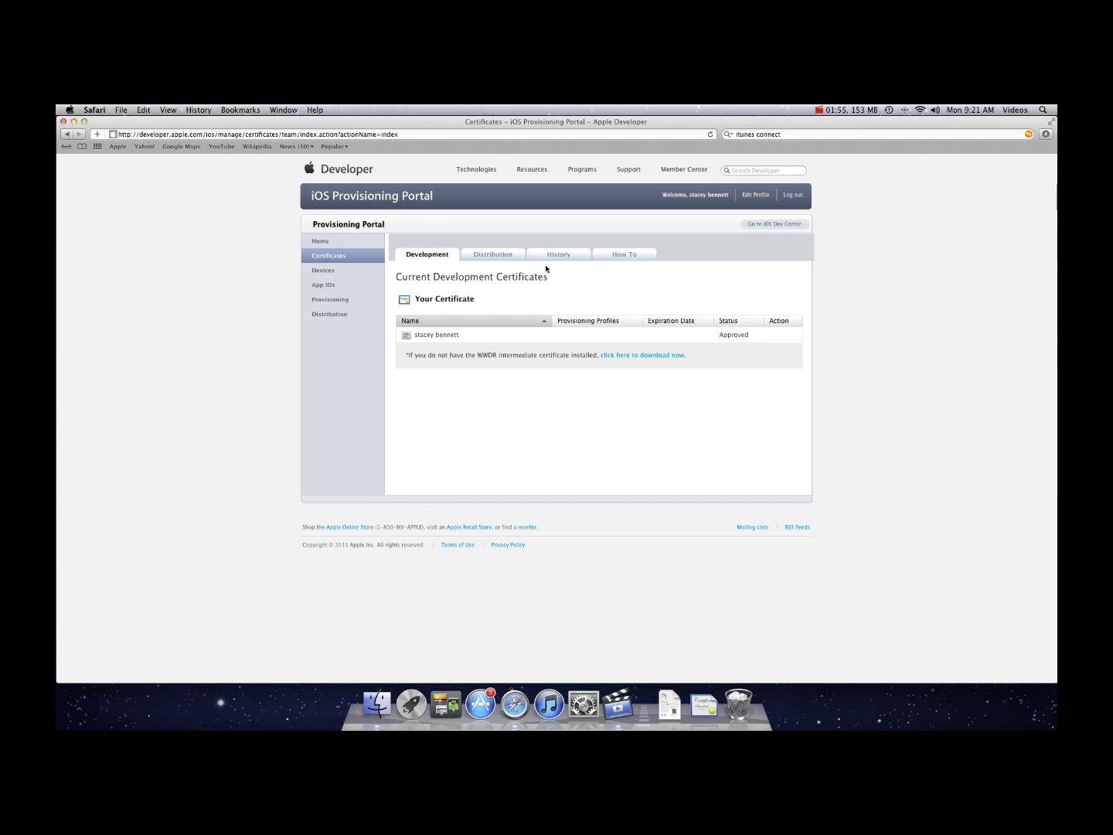
Submit the same signing request on the Distribution tab for a distribution certificate.
{"action": "left_click", "coordinate": [492, 253]}
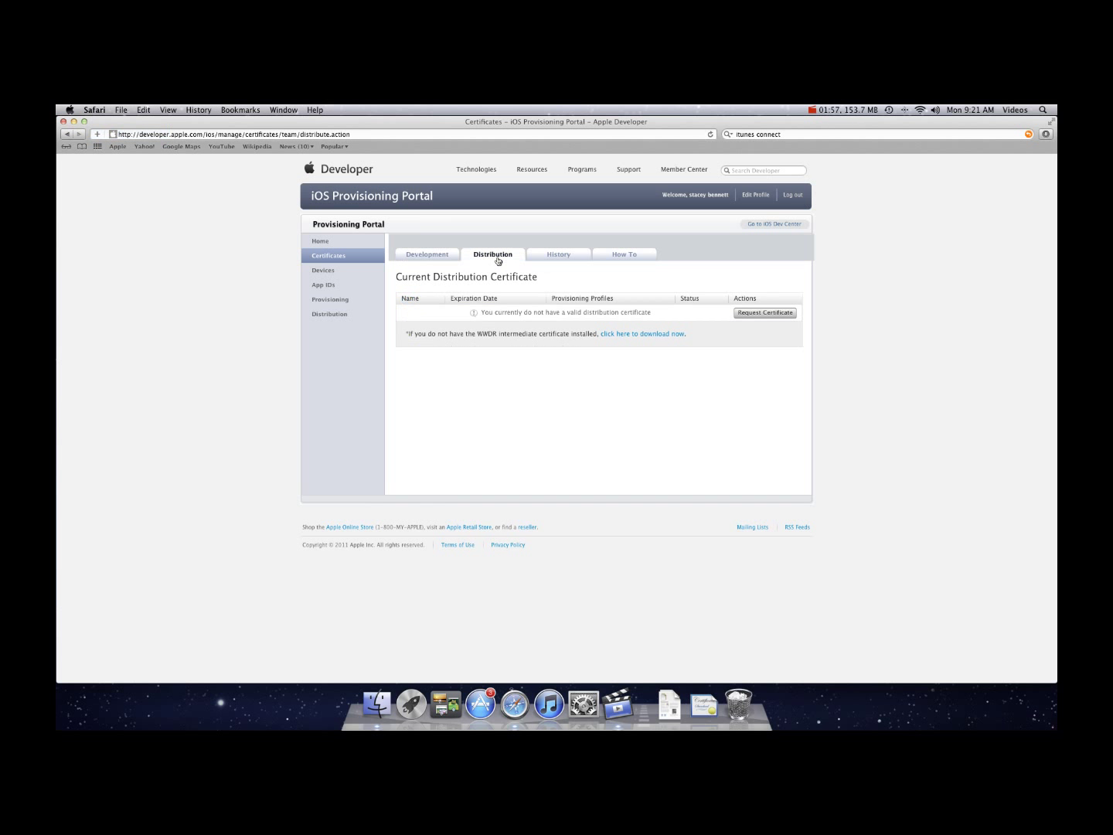
{"action": "left_click", "coordinate": [764, 312]}
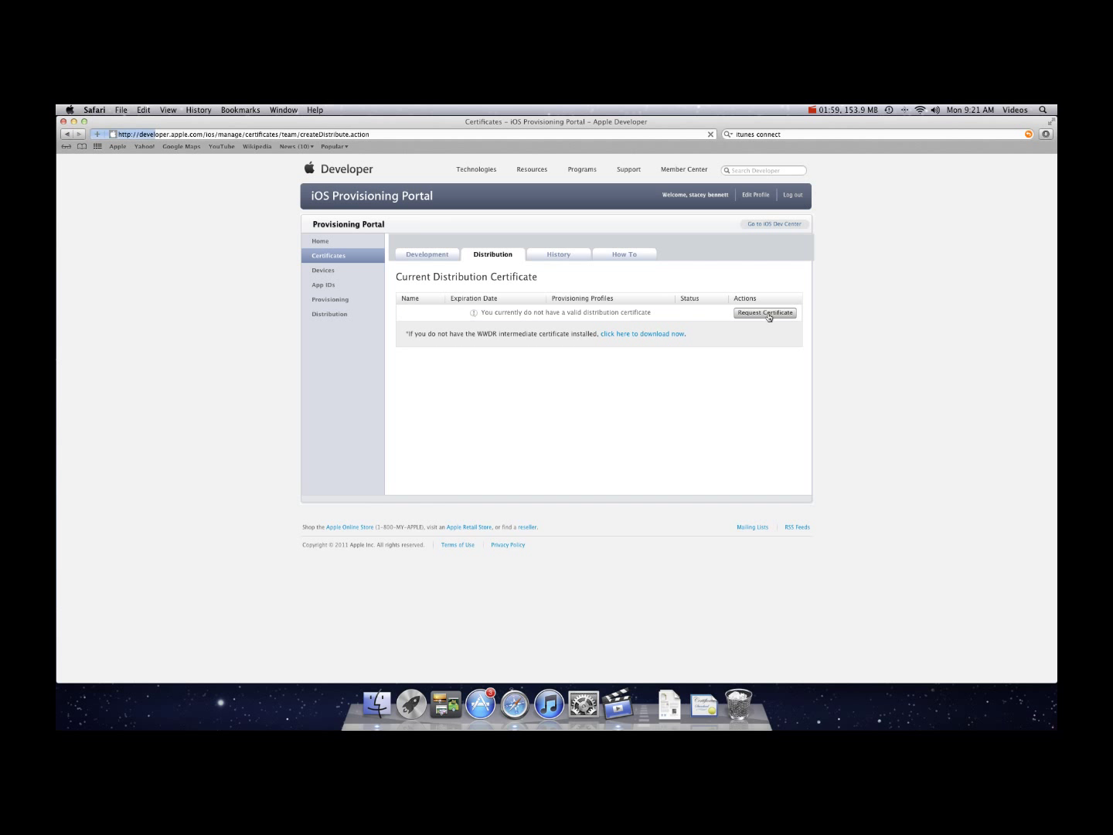
{"action": "left_click", "coordinate": [764, 312]}
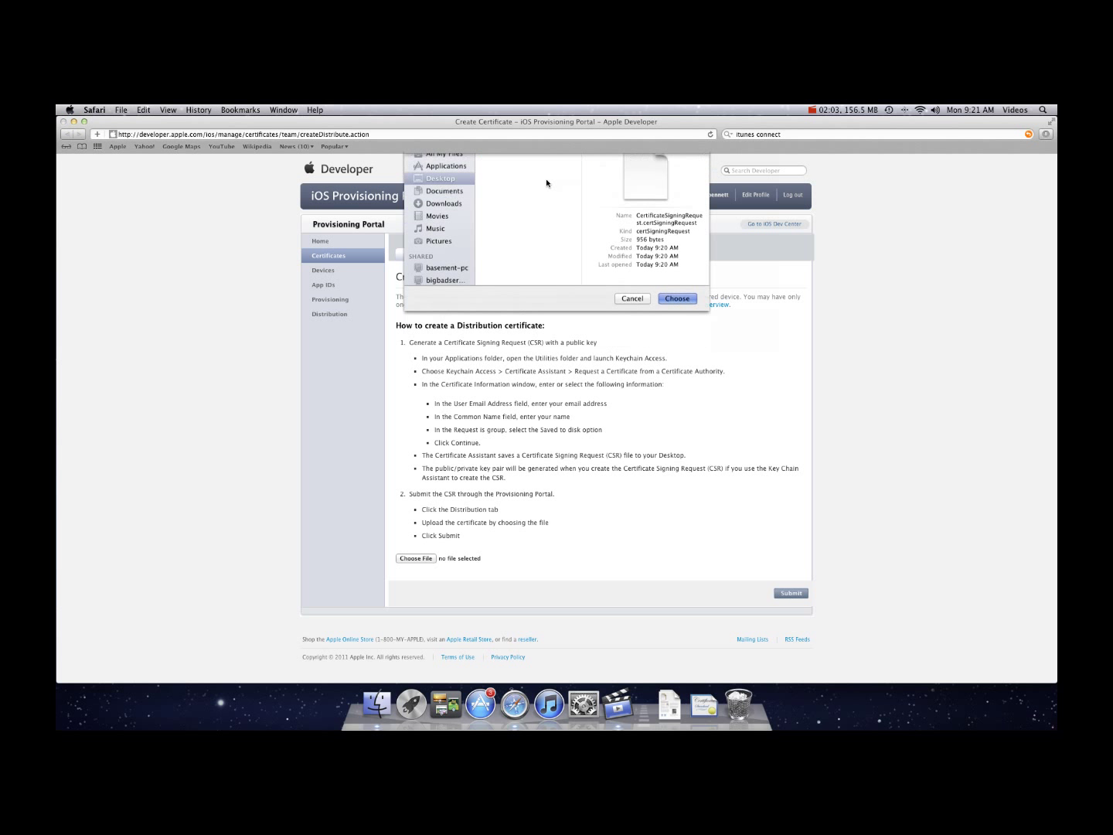
{"action": "left_click", "coordinate": [675, 298]}
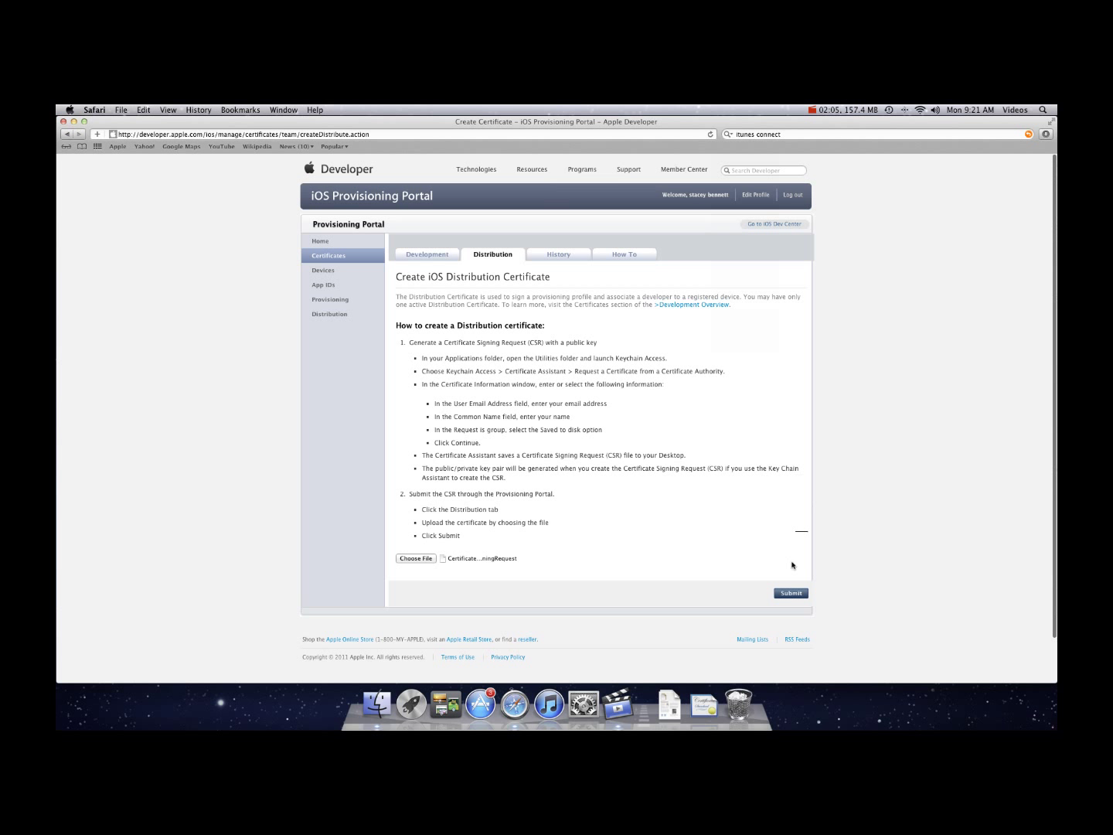
{"action": "left_click", "coordinate": [788, 593]}
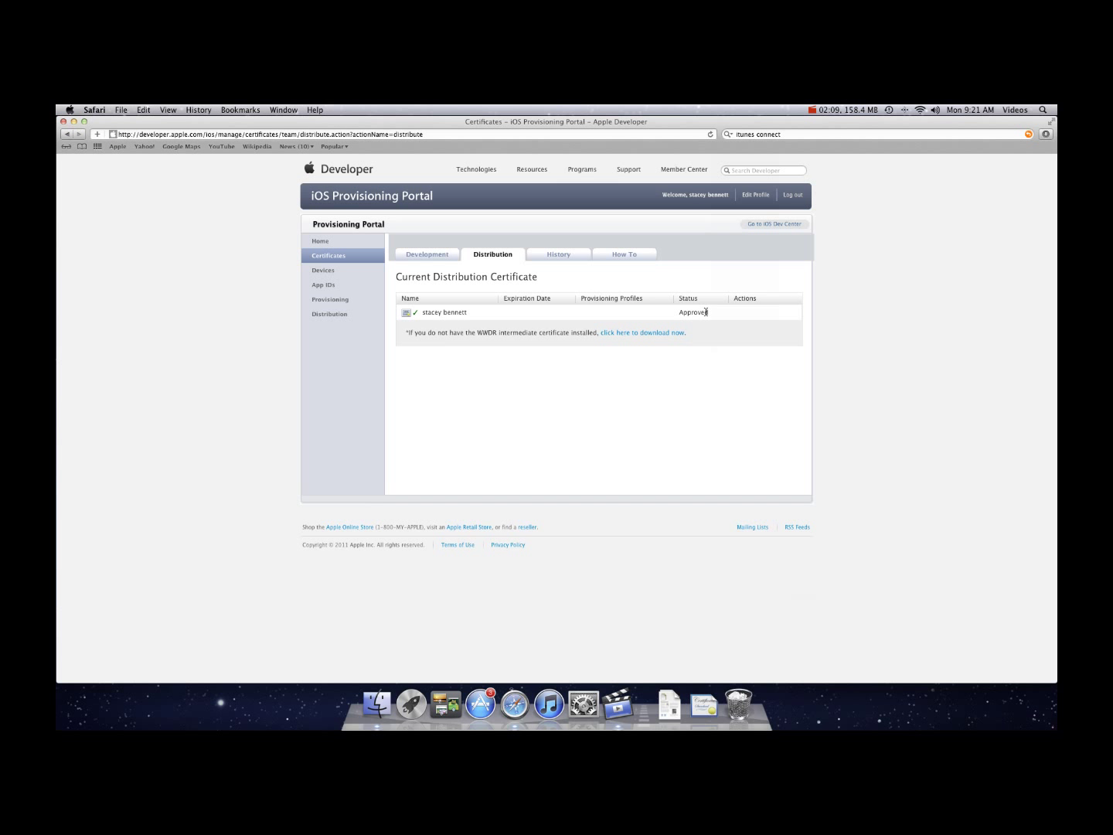
Download the issued development certificate and go to the Distribution tab for its download.
{"action": "left_click", "coordinate": [427, 253]}
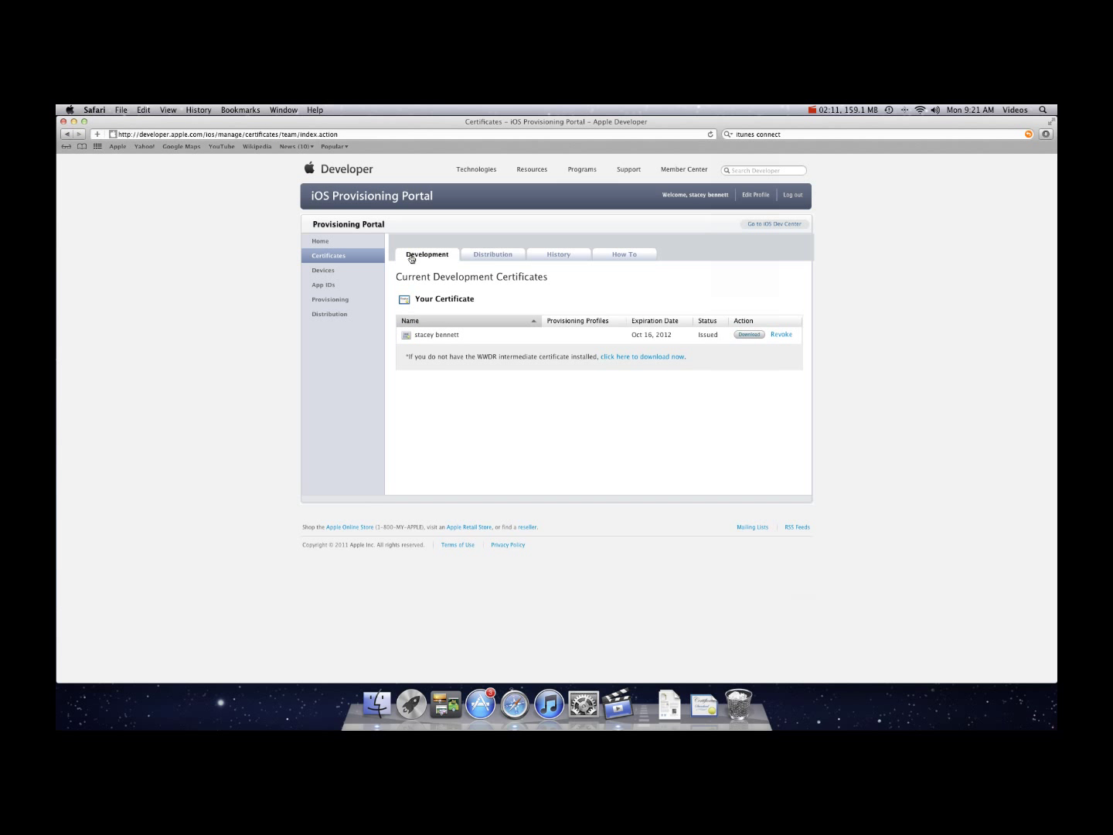
{"action": "left_click", "coordinate": [748, 333]}
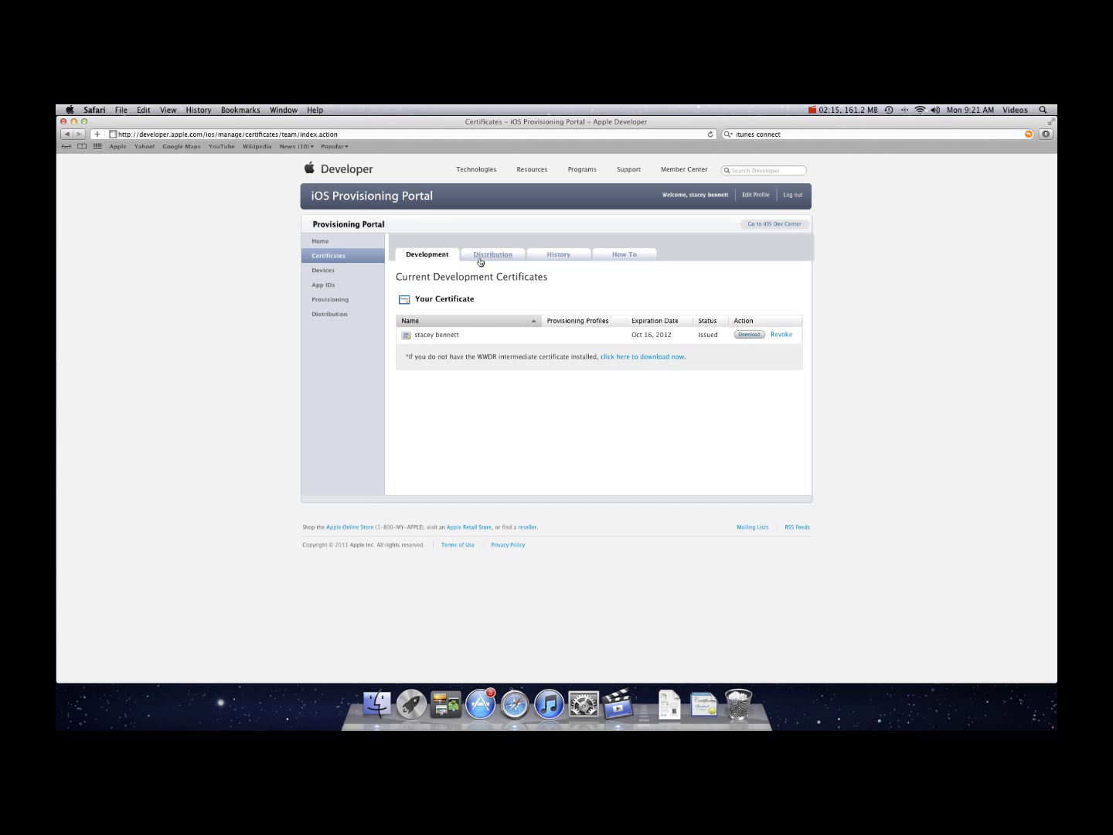
{"action": "left_click", "coordinate": [492, 253]}
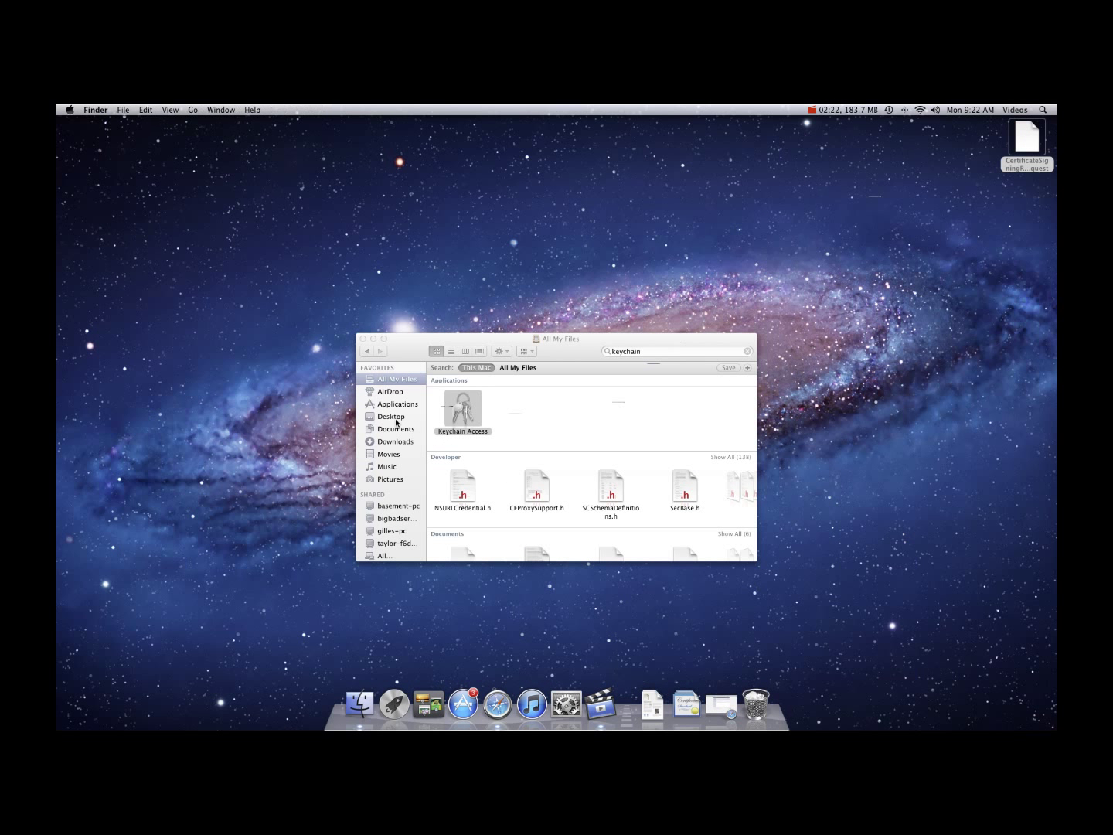
Show the Downloads folder with AppleWWDRCA.cer and the two identity certificates.
{"action": "left_click", "coordinate": [396, 443]}
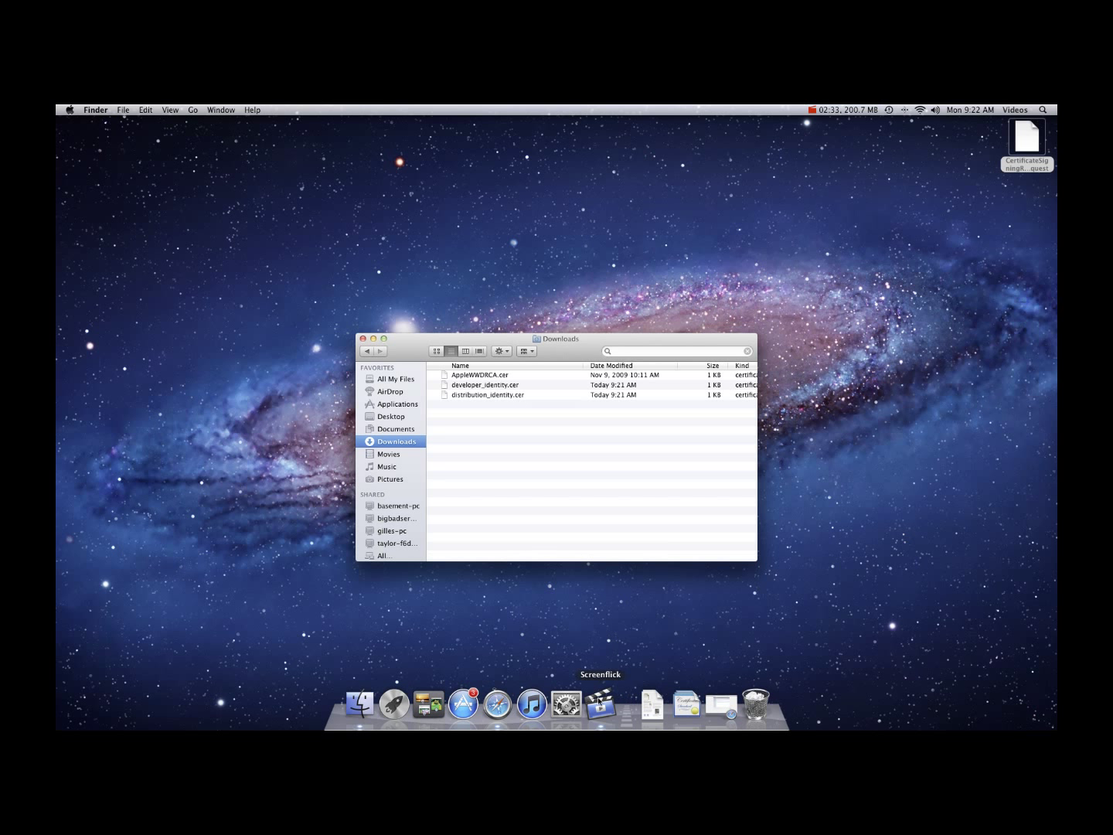
{"action": "mouse_move", "coordinate": [549, 482]}
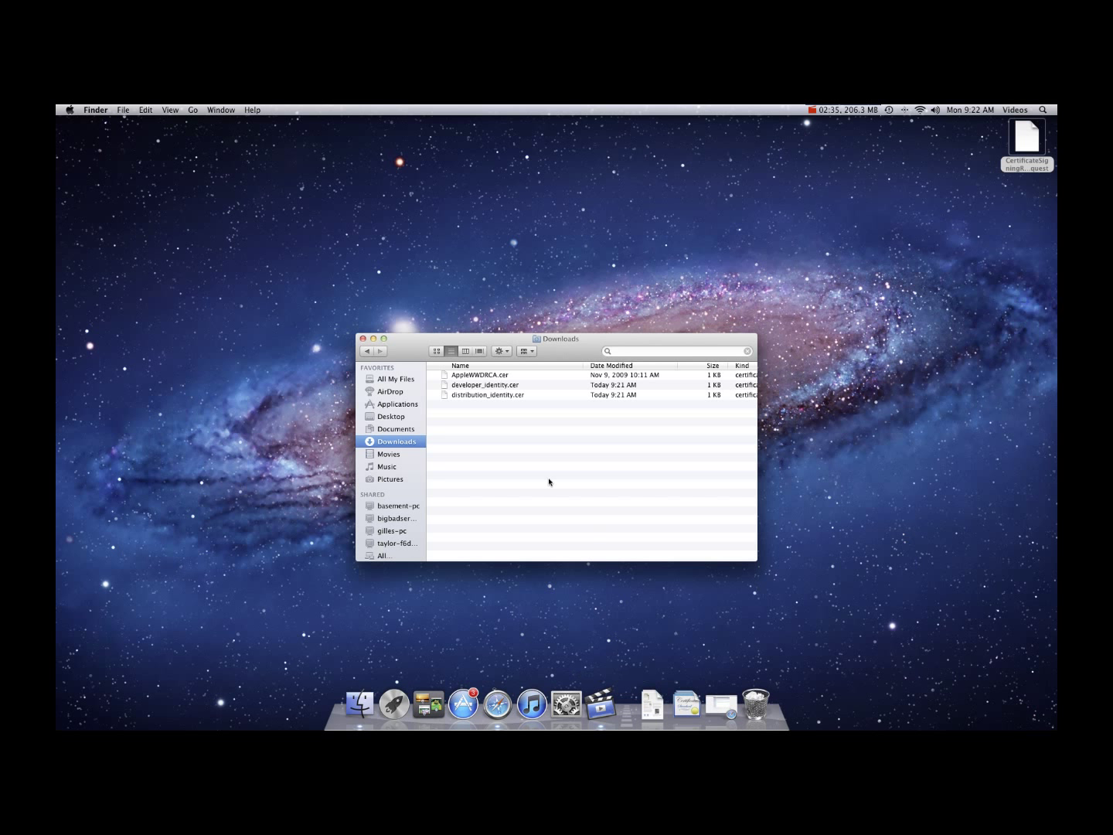
{"action": "mouse_move", "coordinate": [477, 377]}
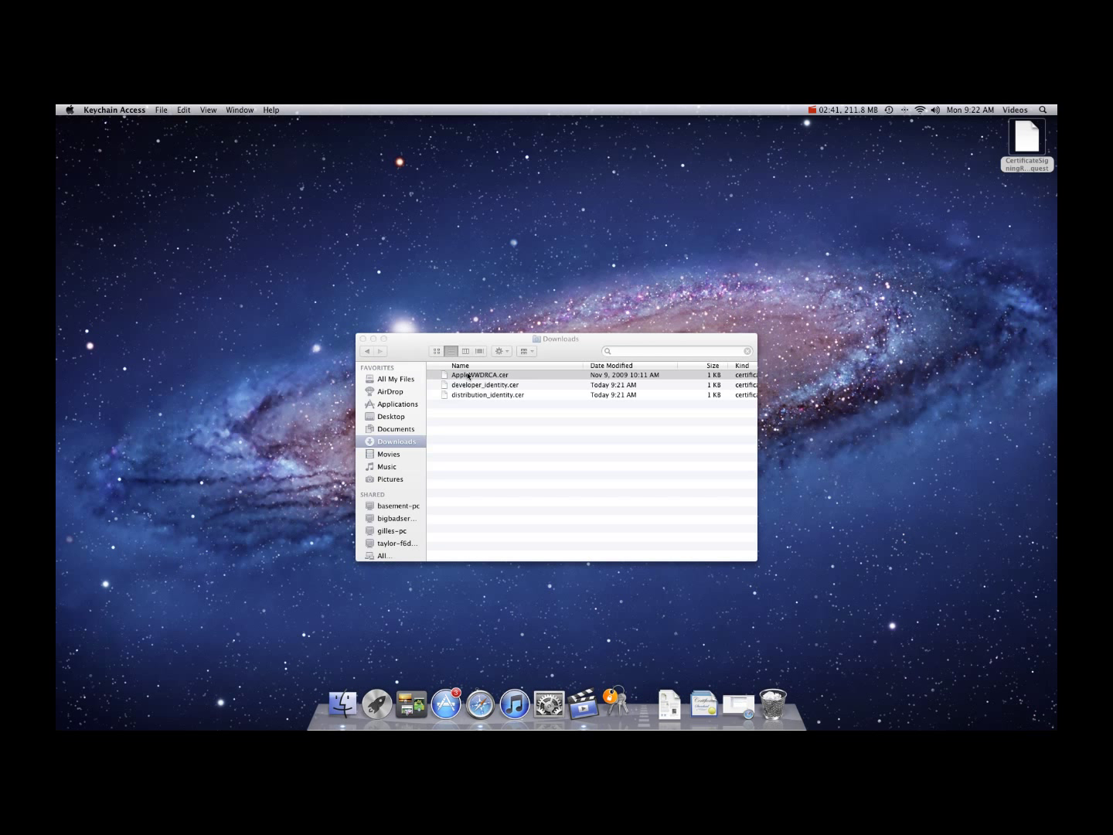
Inspect the installed Apple Worldwide Developer Relations certificate, then quit Keychain Access from the Dock.
{"action": "left_click", "coordinate": [616, 705]}
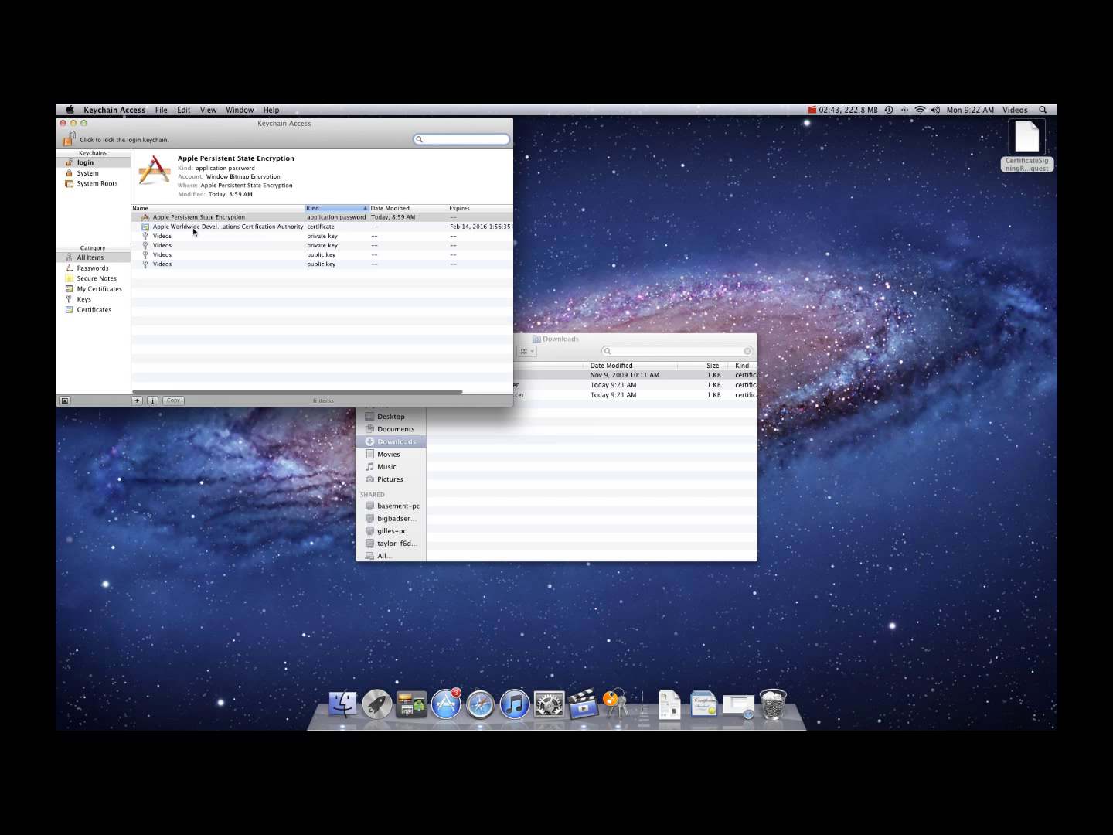
{"action": "left_click", "coordinate": [226, 226]}
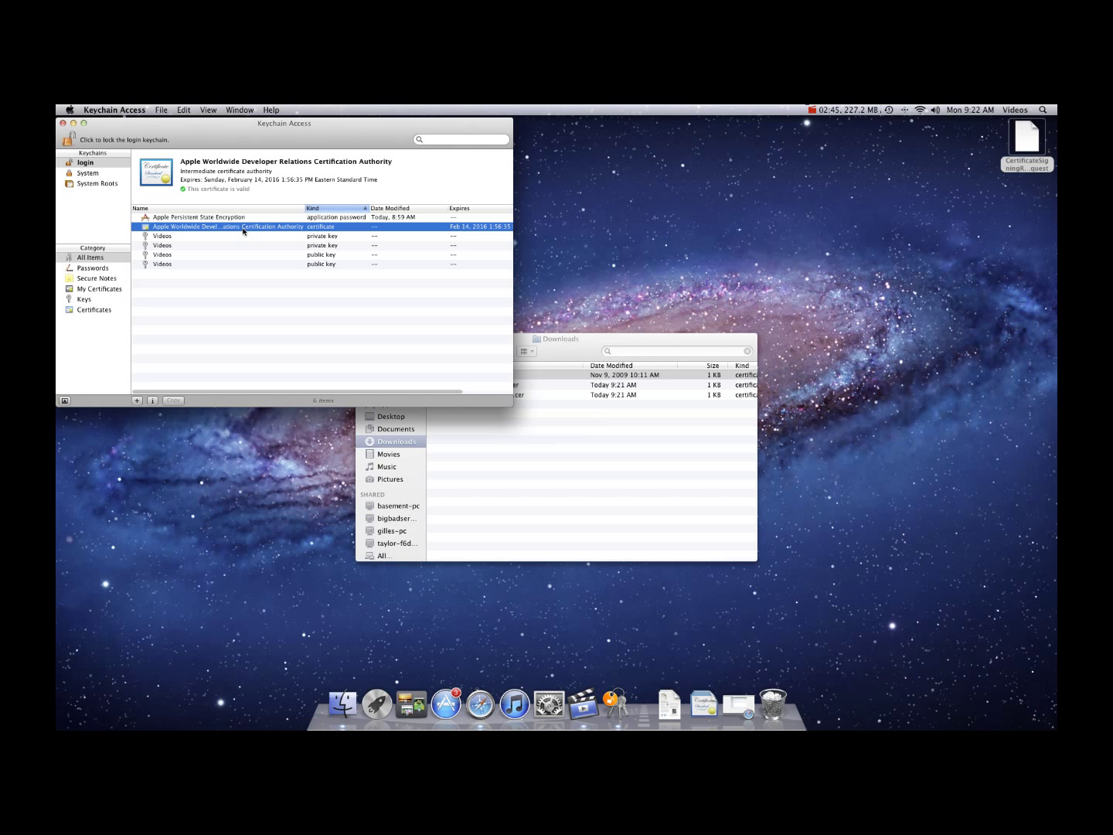
{"action": "right_click", "coordinate": [614, 704]}
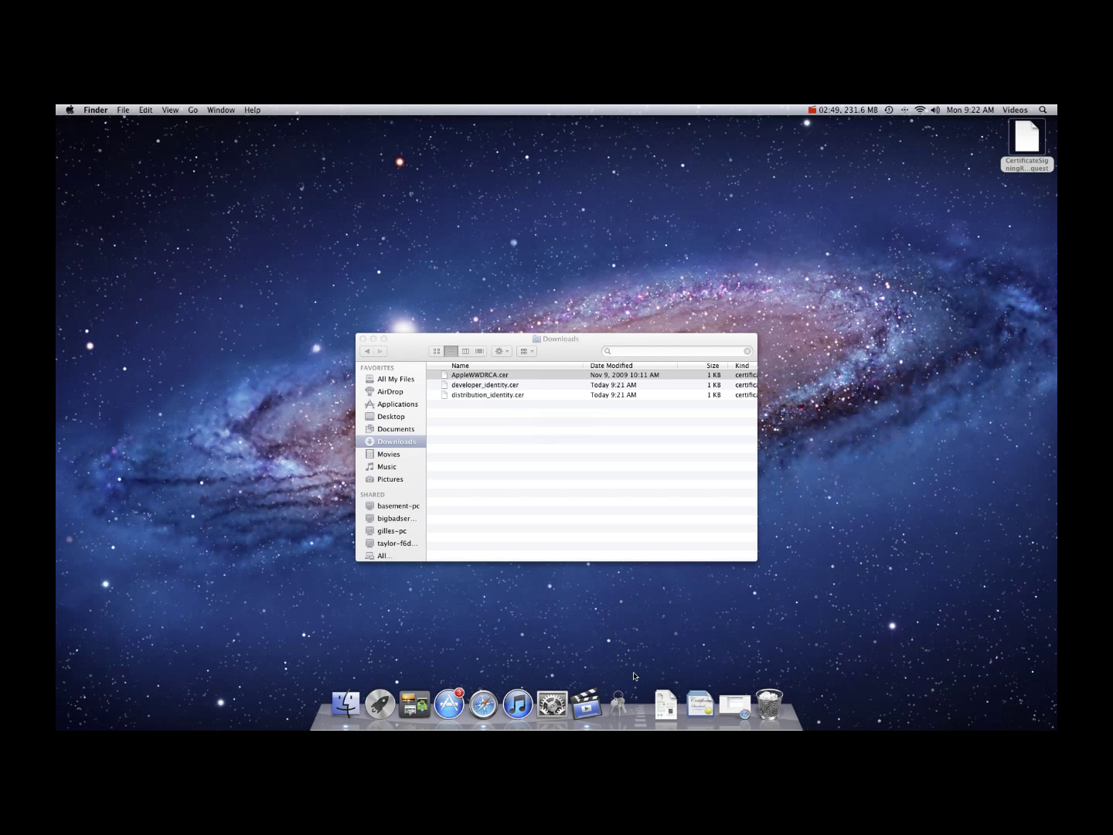
Install developer_identity.cer into the login keychain, confirm the iPhone Developer certificate is valid, and quit Keychain Access.
{"action": "left_click", "coordinate": [483, 374]}
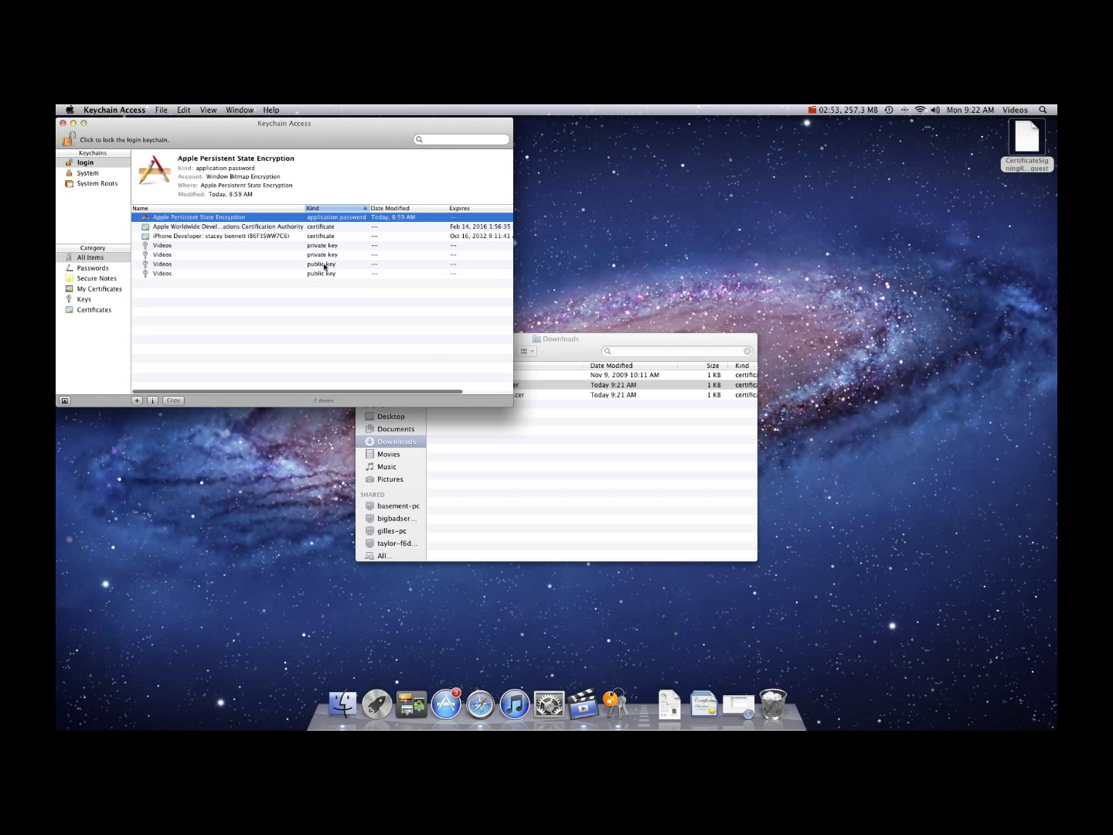
{"action": "left_click", "coordinate": [225, 235]}
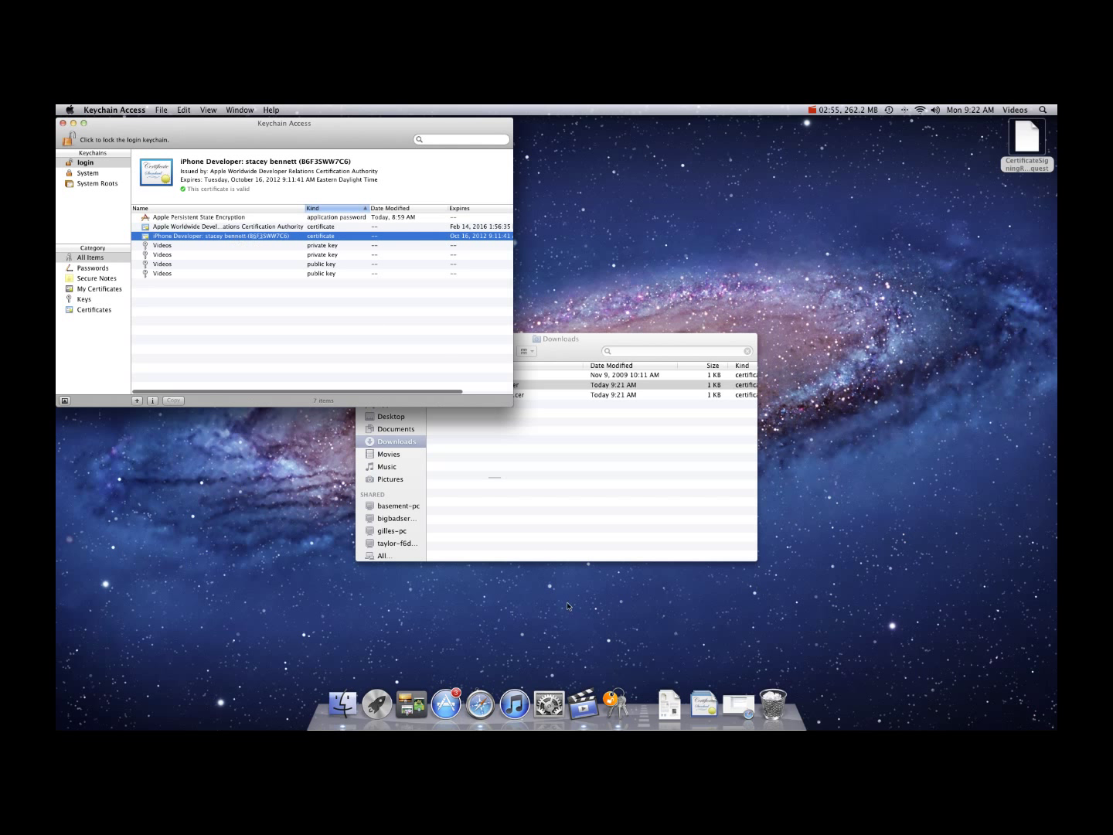
{"action": "right_click", "coordinate": [615, 705]}
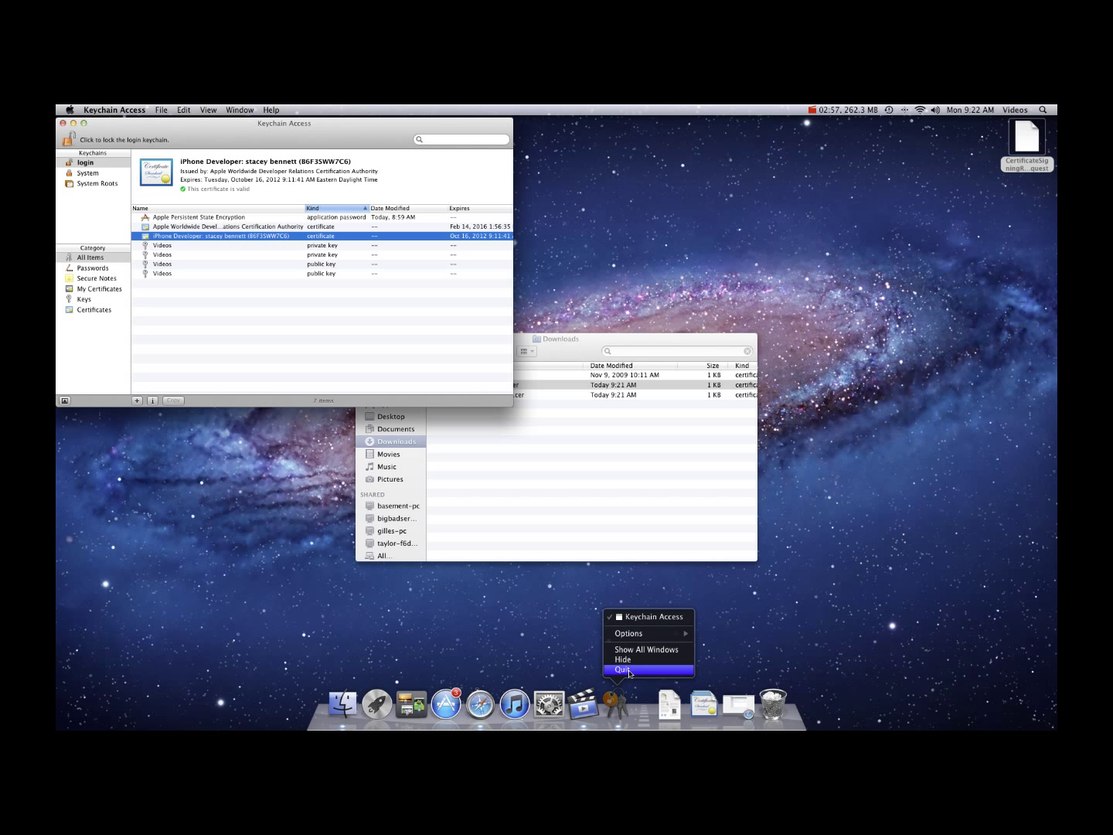
{"action": "left_click", "coordinate": [623, 668]}
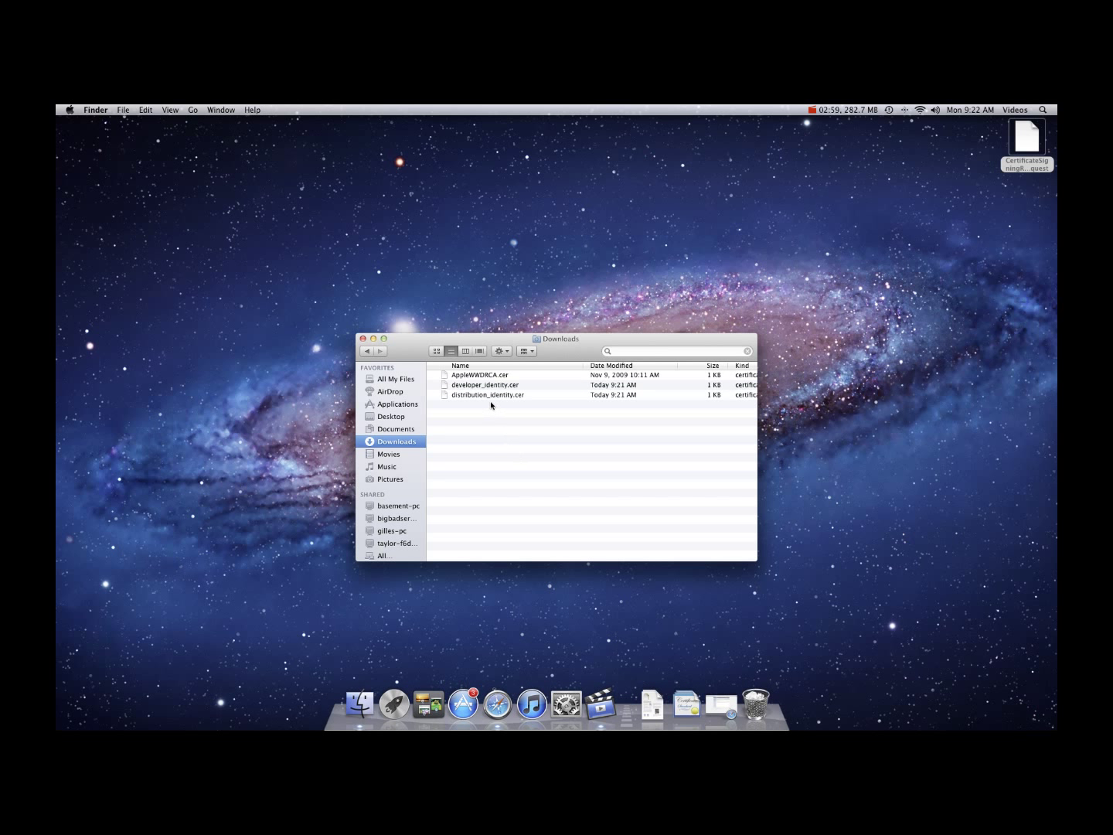